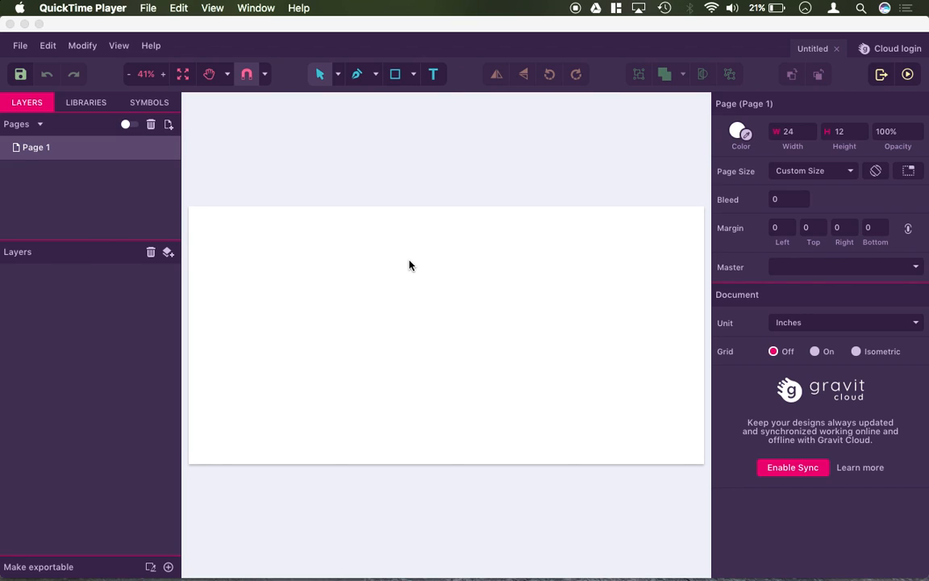
mouse_move(610, 221)
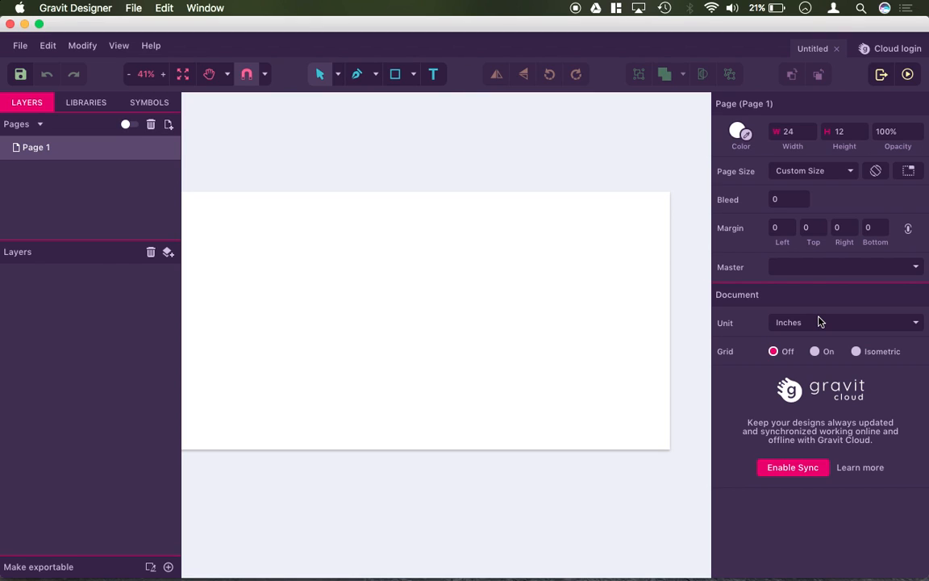
mouse_move(465, 277)
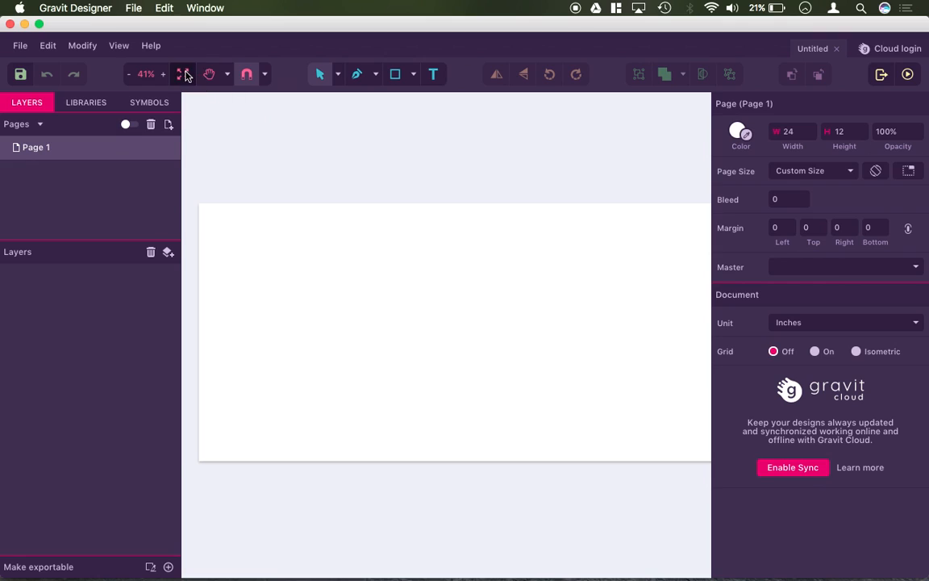
Fit the page to view and close the laser sample photo preview
left_click(182, 75)
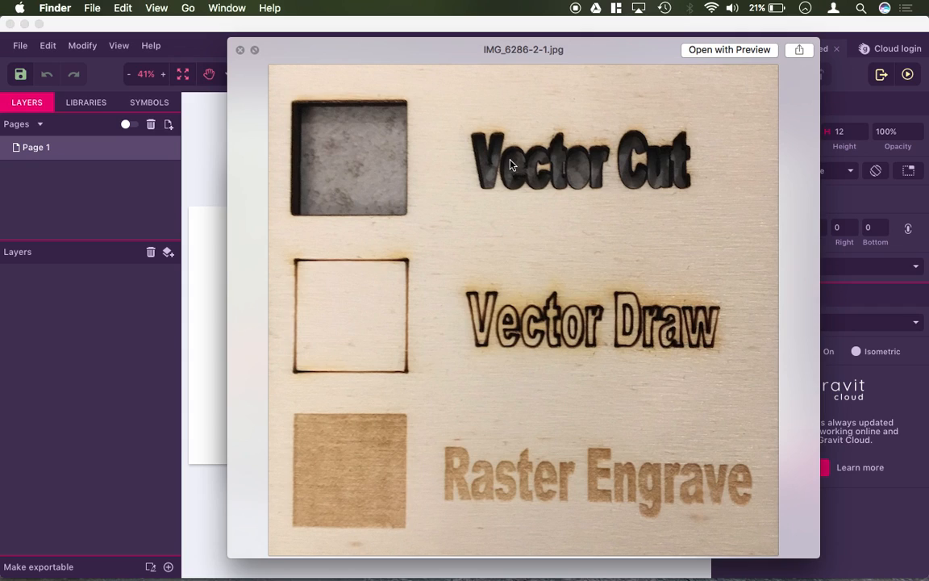
mouse_move(561, 297)
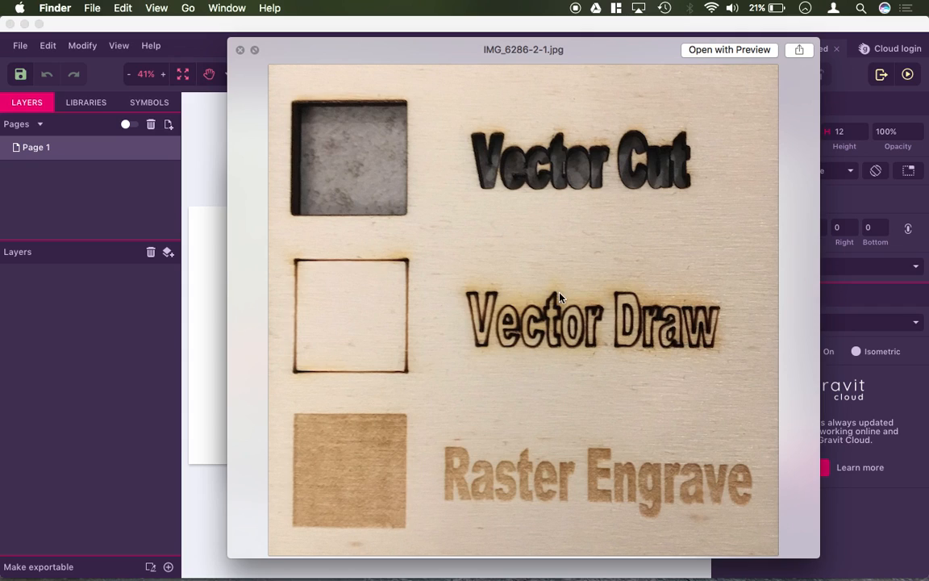
mouse_move(571, 323)
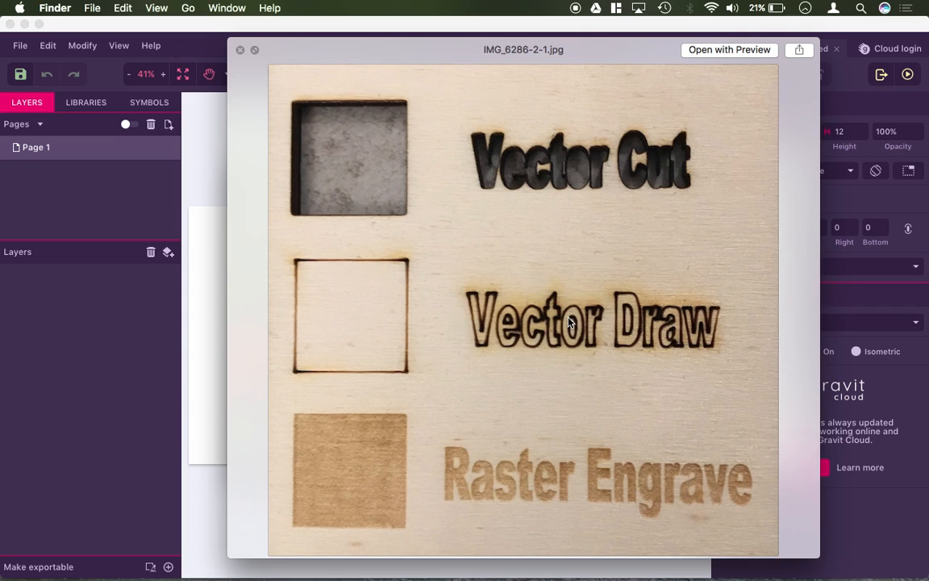
mouse_move(320, 352)
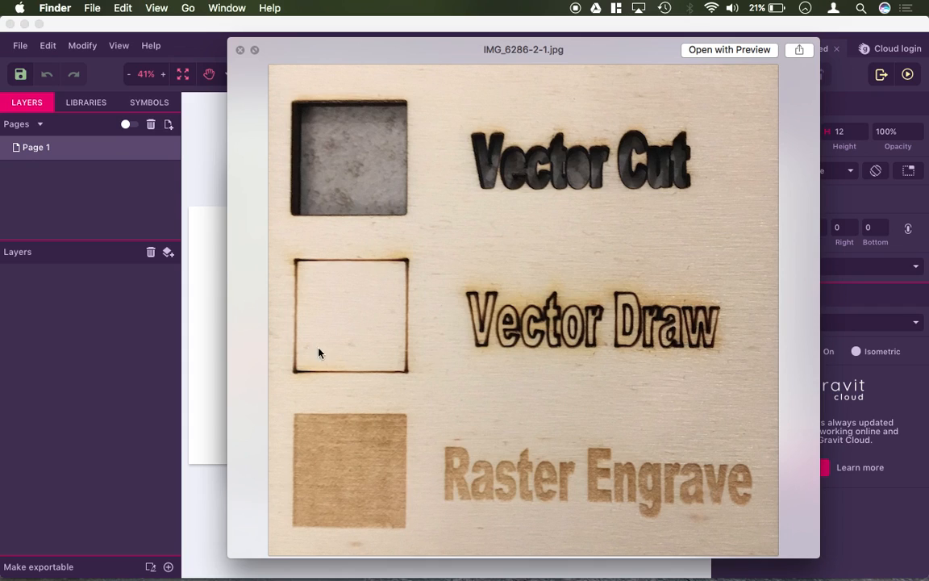
mouse_move(579, 323)
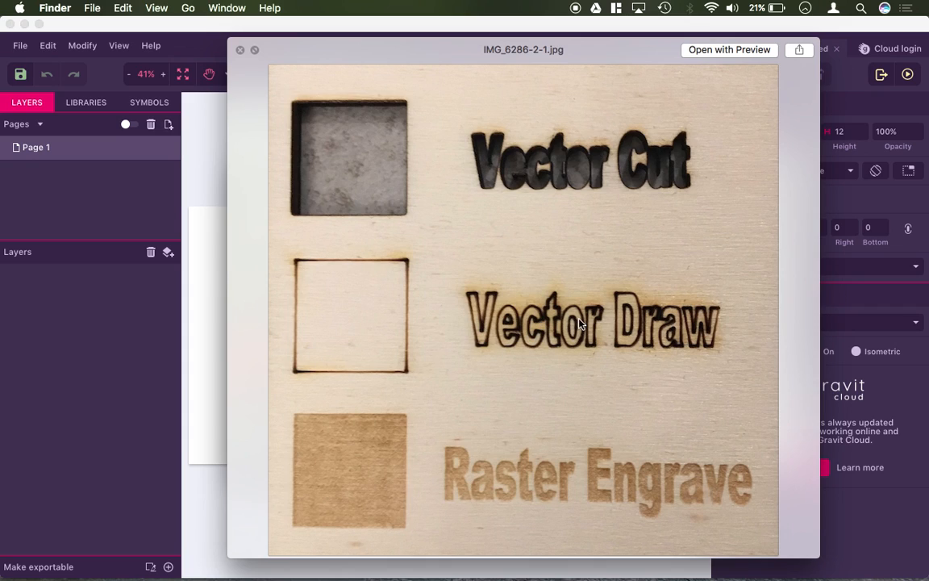
mouse_move(475, 332)
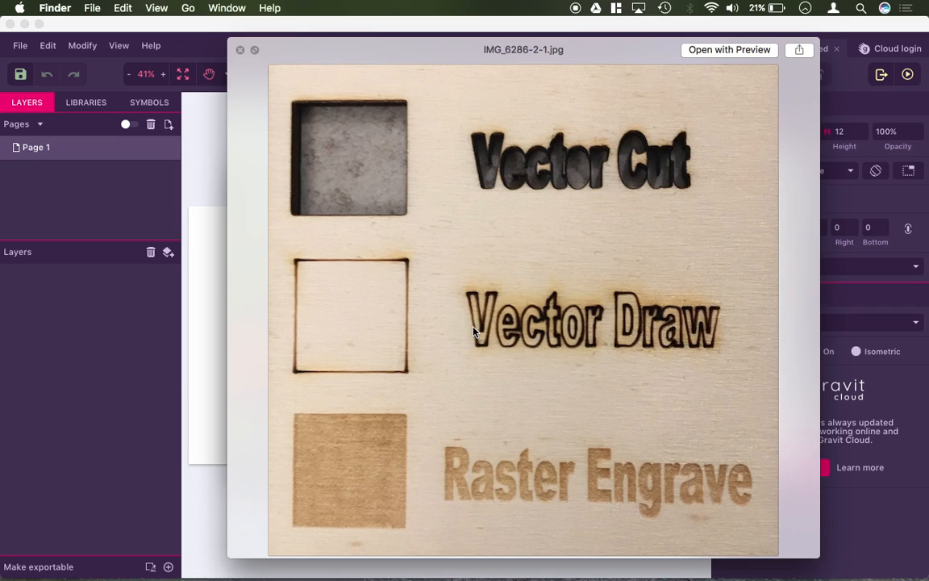
mouse_move(428, 418)
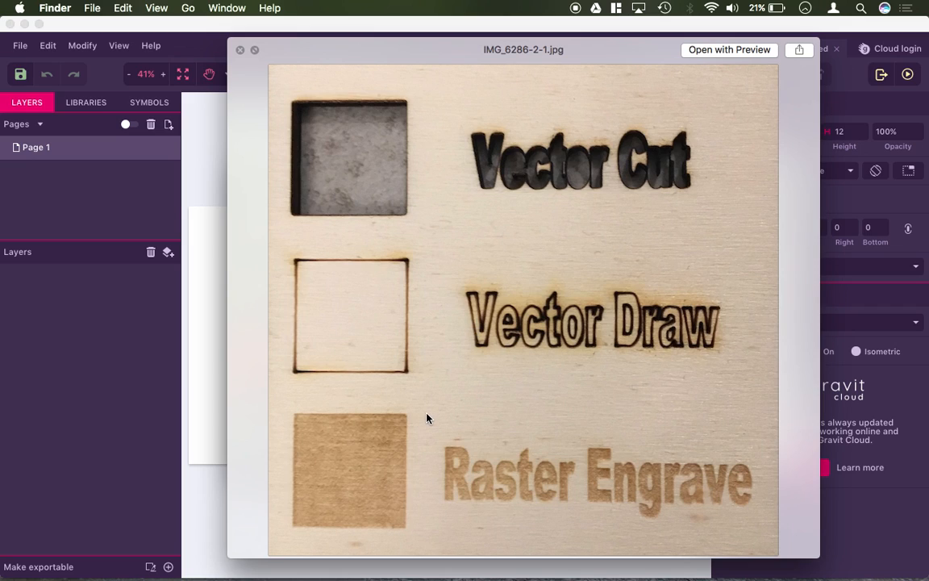
mouse_move(472, 456)
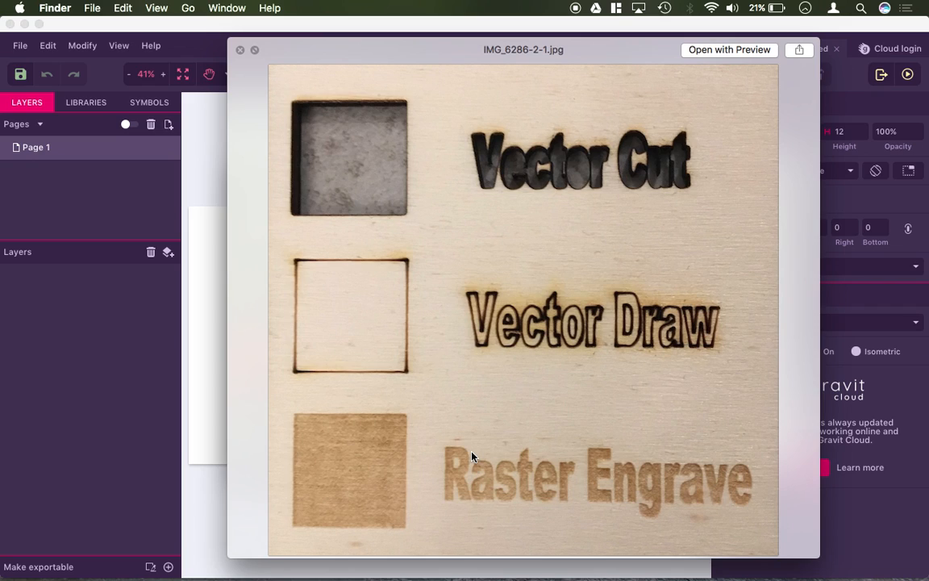
mouse_move(555, 451)
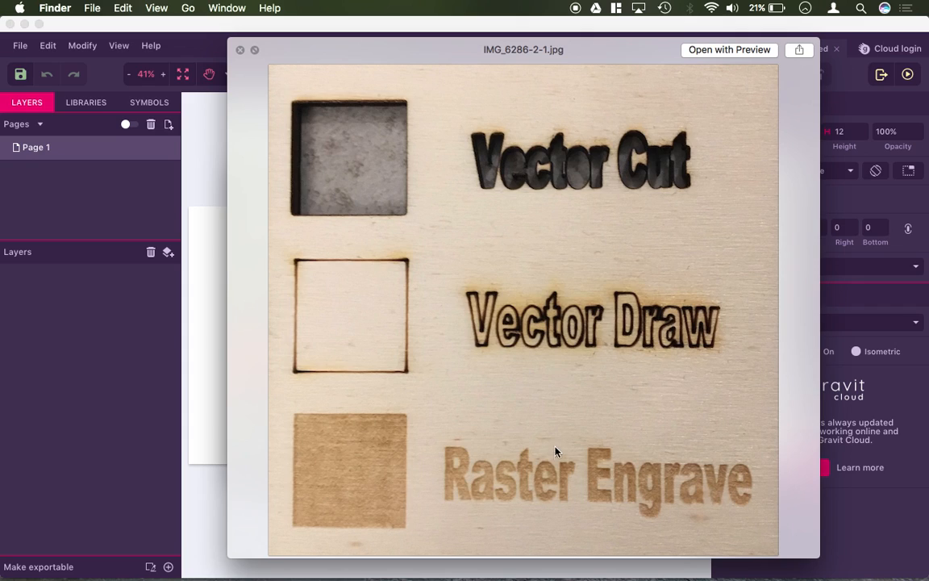
mouse_move(557, 458)
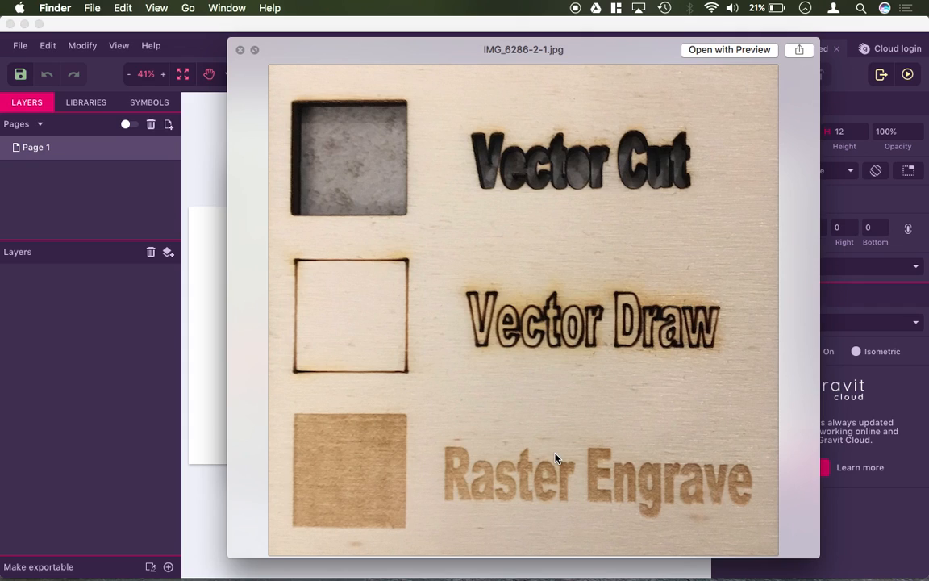
mouse_move(261, 98)
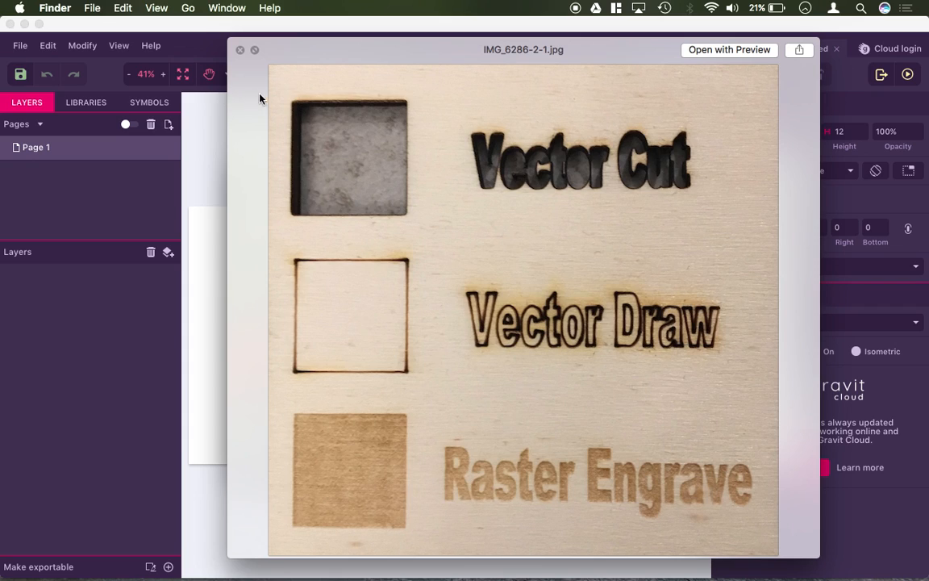
left_click(241, 48)
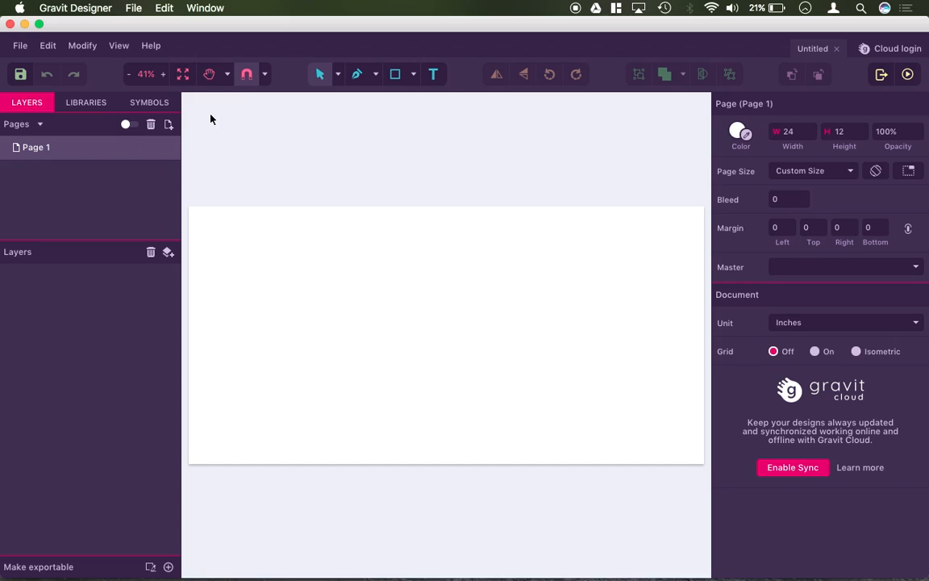
Draw a rectangle with no fill and a thin red 1 pt outline
left_click(395, 75)
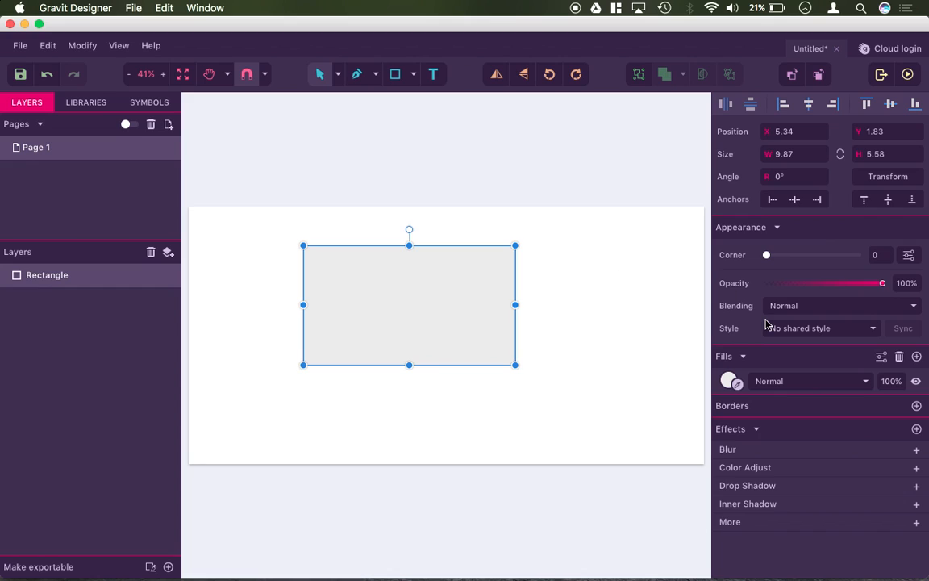
left_click(729, 381)
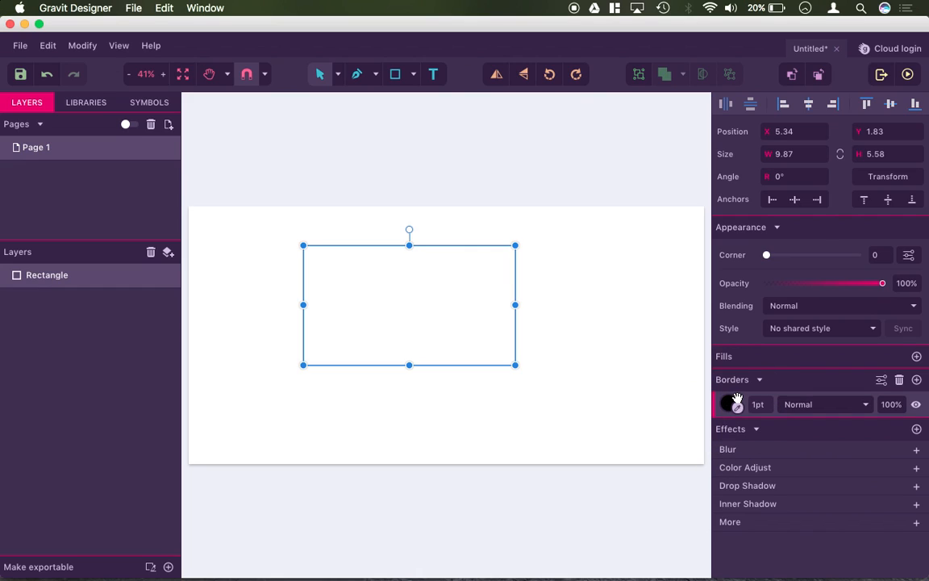
left_click(731, 403)
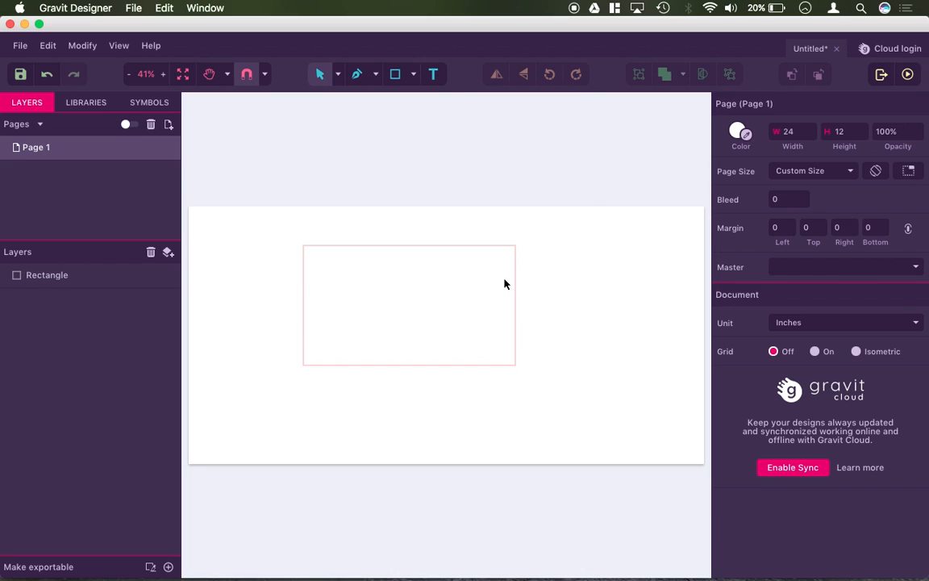
mouse_move(523, 287)
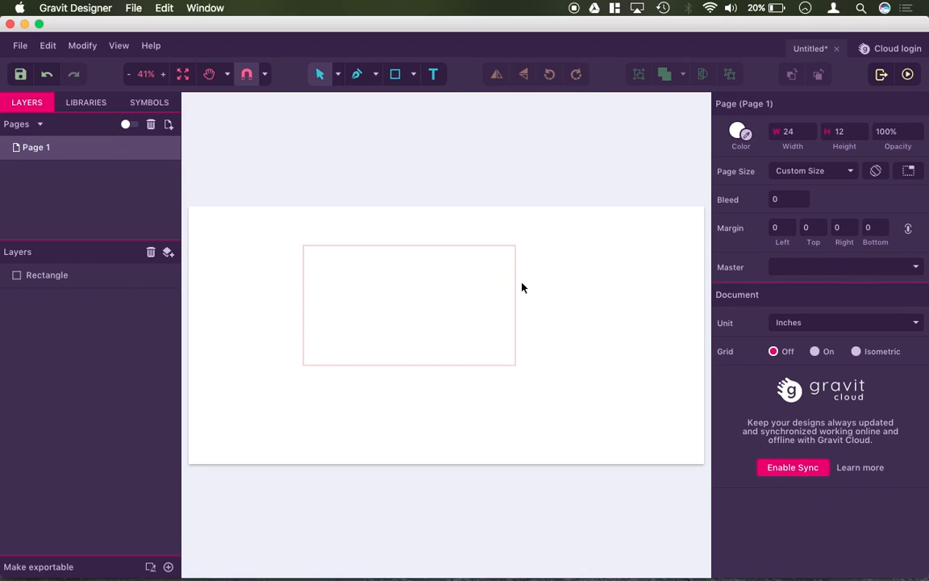
left_click(46, 274)
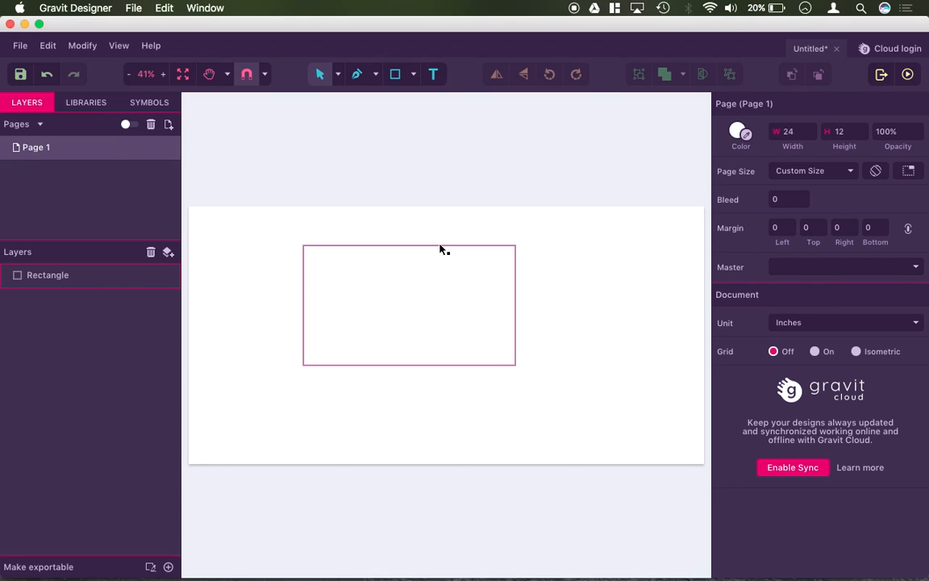
left_click(409, 305)
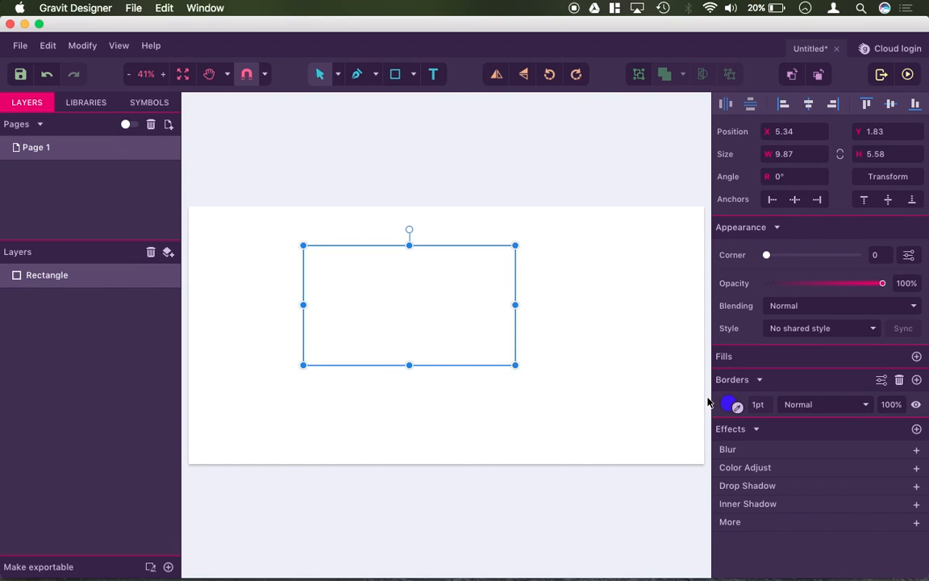
mouse_move(700, 346)
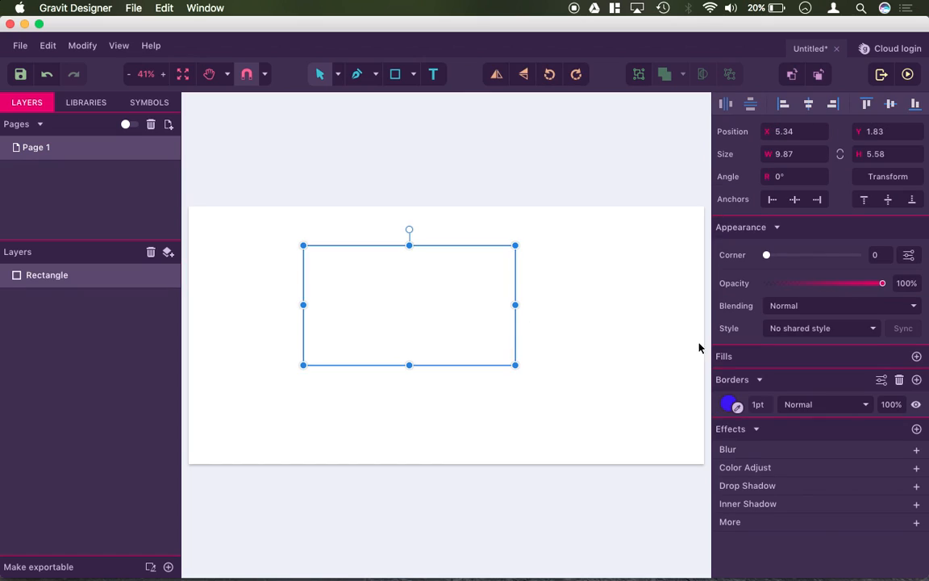
Give the rectangle a solid black fill and remove its outline
left_click(729, 404)
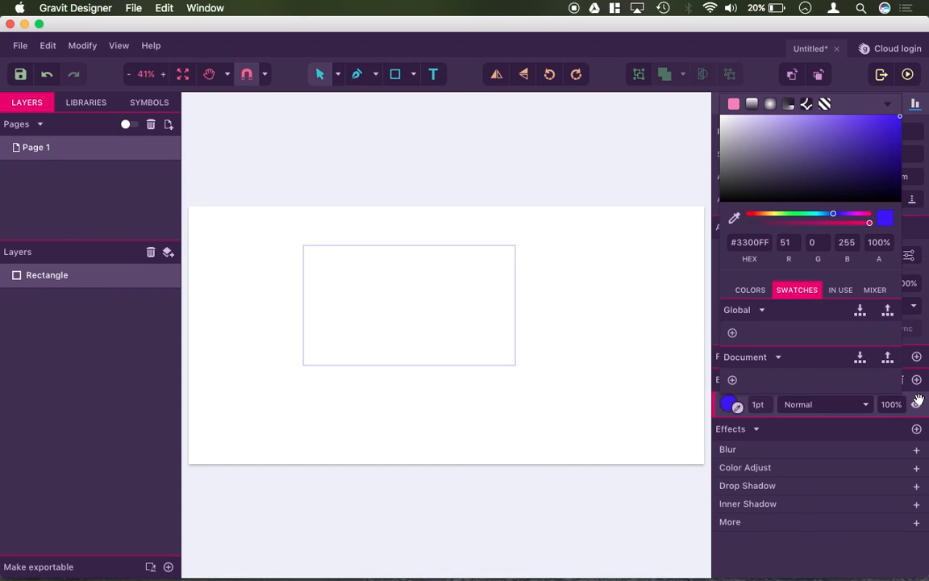
left_click(409, 303)
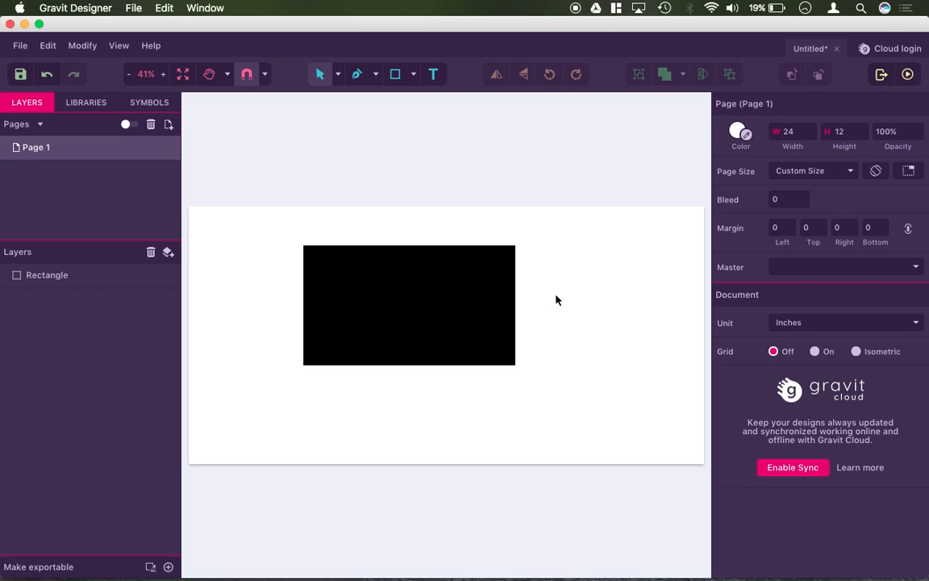
left_click(410, 305)
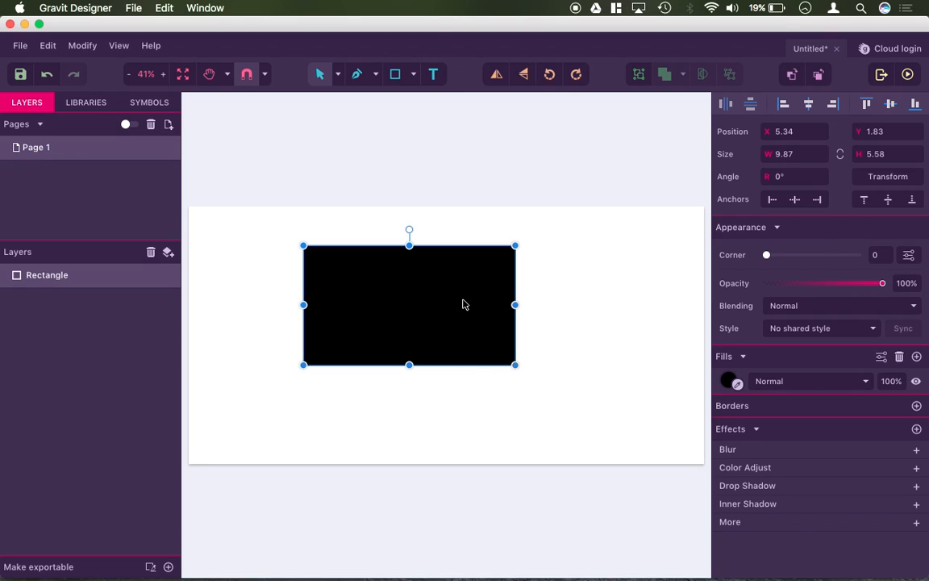
mouse_move(713, 384)
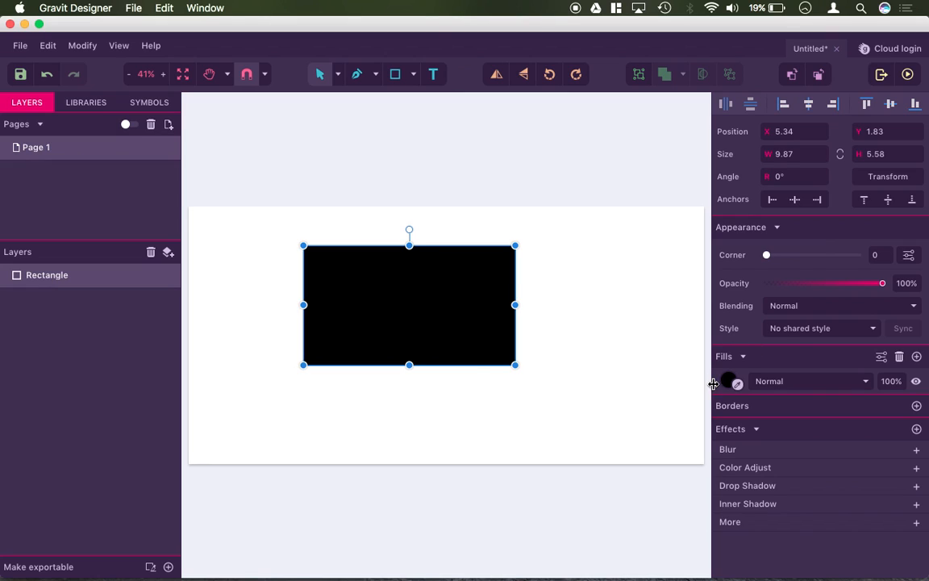
Save red, blue and black as global swatches and give the rectangle a blue outline
left_click(729, 381)
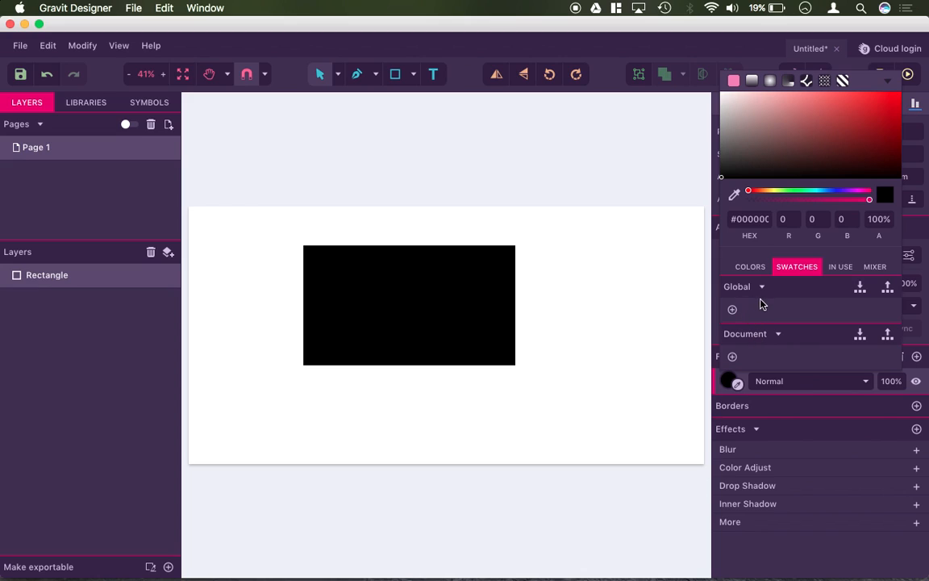
left_click(748, 266)
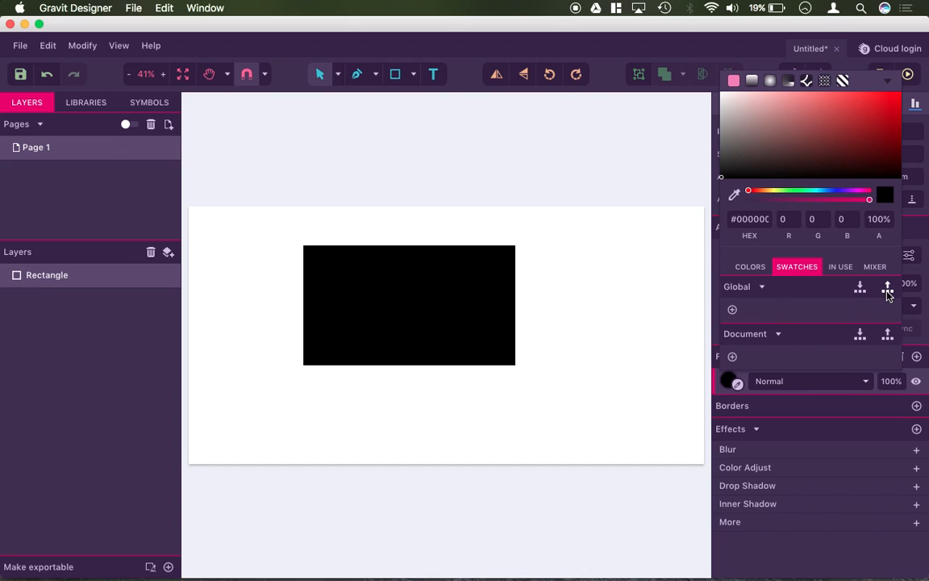
left_click(860, 287)
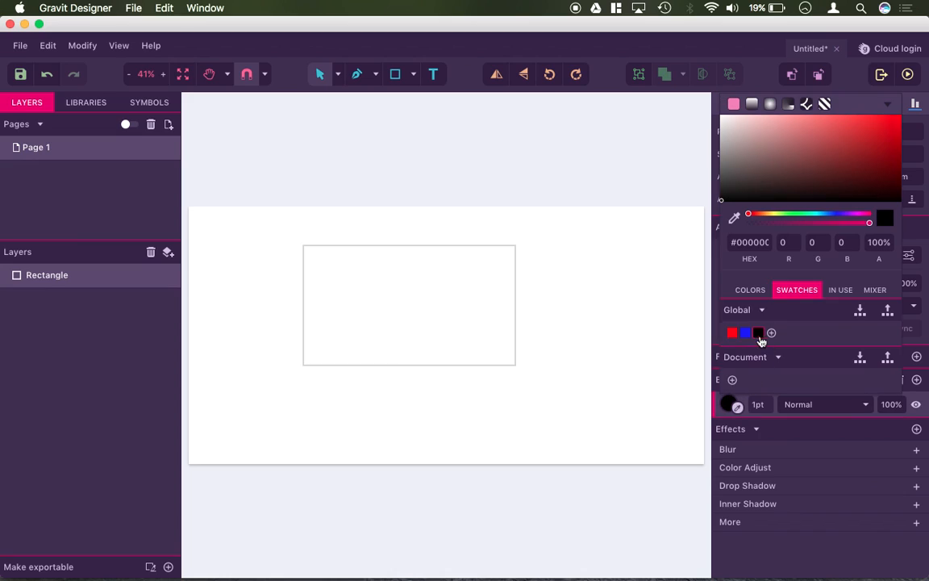
left_click(732, 332)
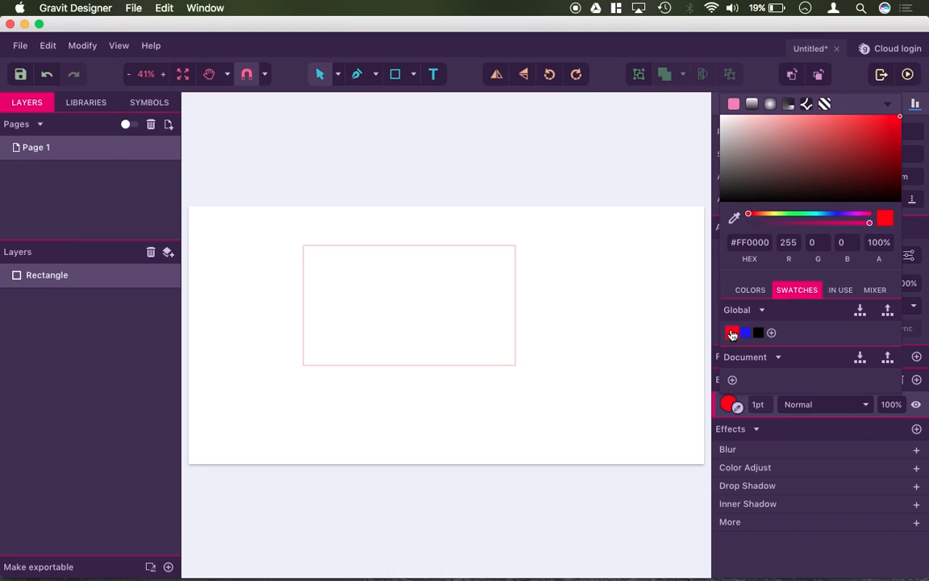
left_click(745, 332)
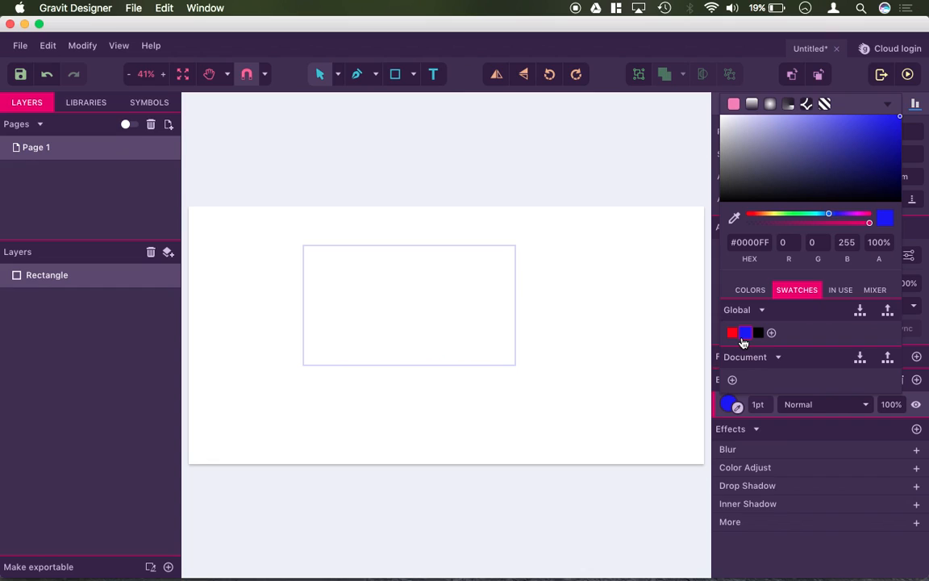
mouse_move(690, 332)
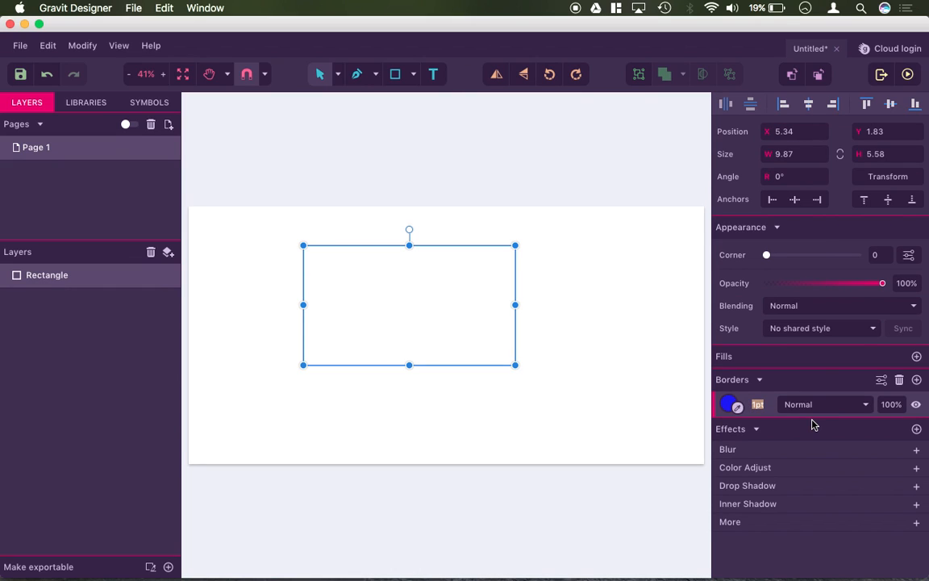
mouse_move(789, 413)
type("0")
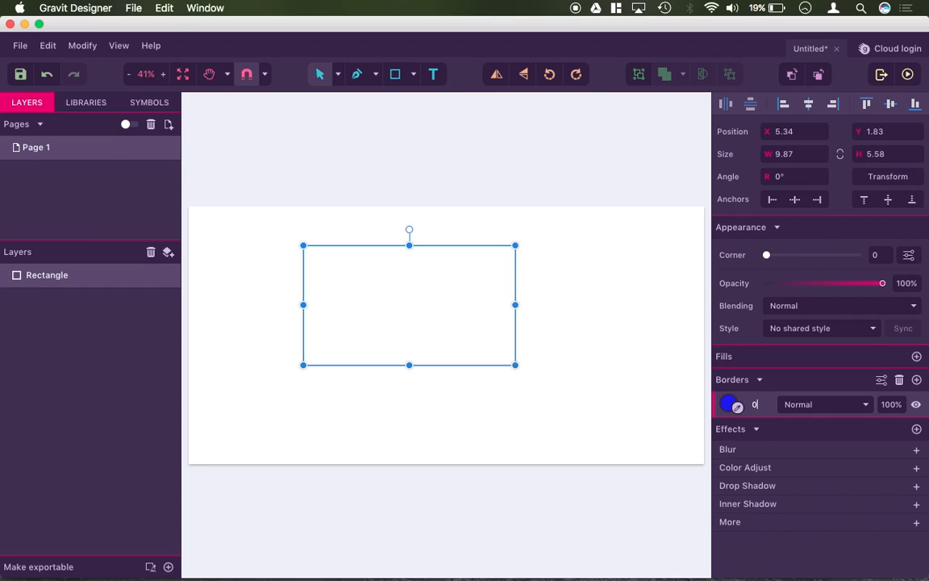
type(".000")
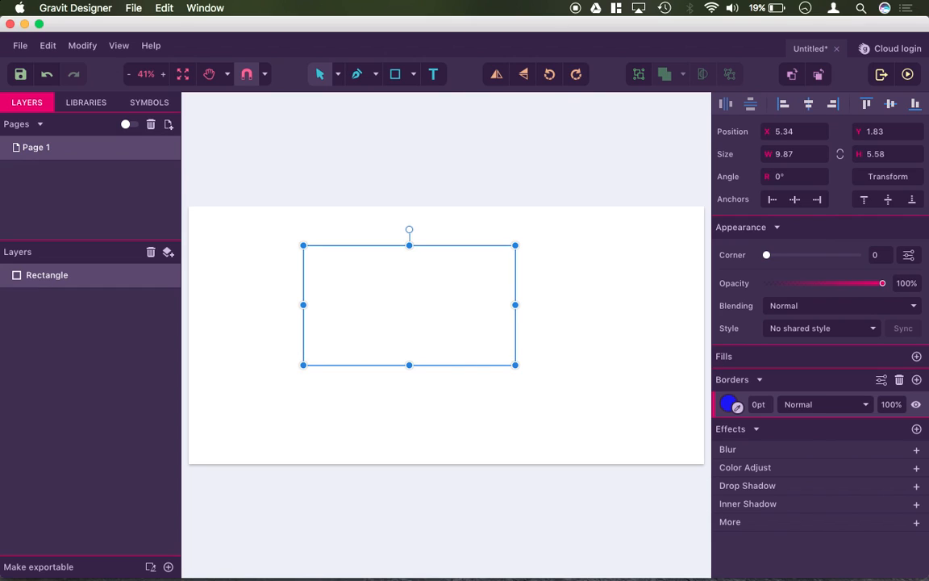
left_click(509, 318)
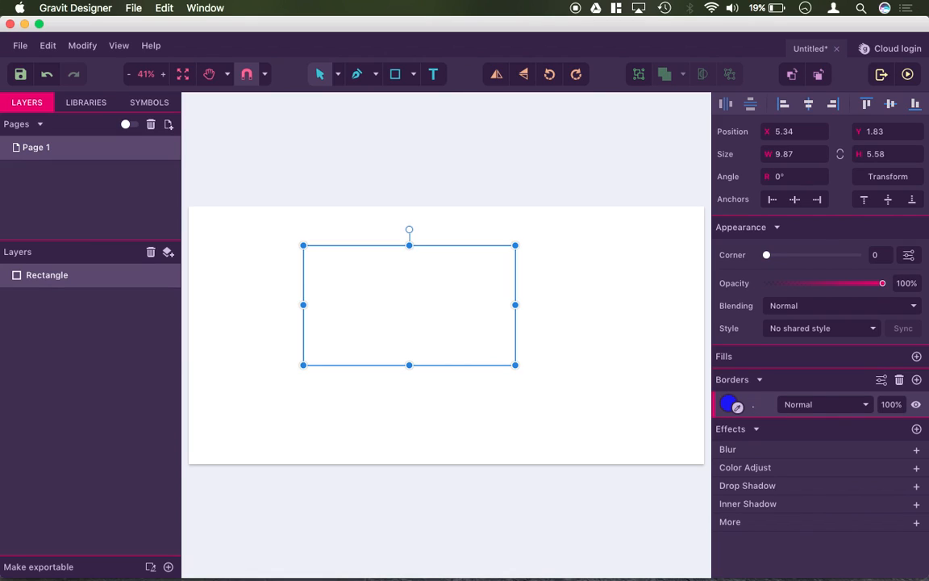
left_click(761, 403)
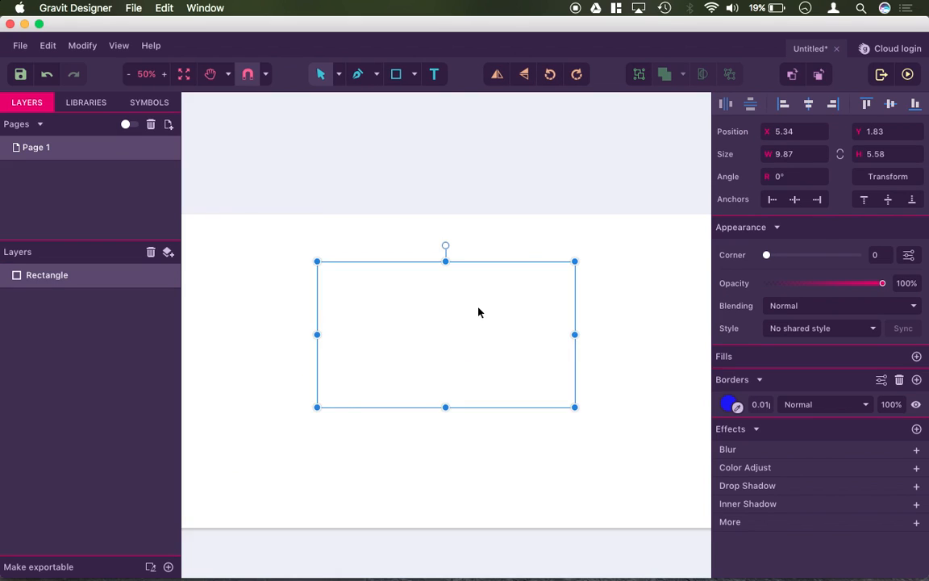
left_click(165, 74)
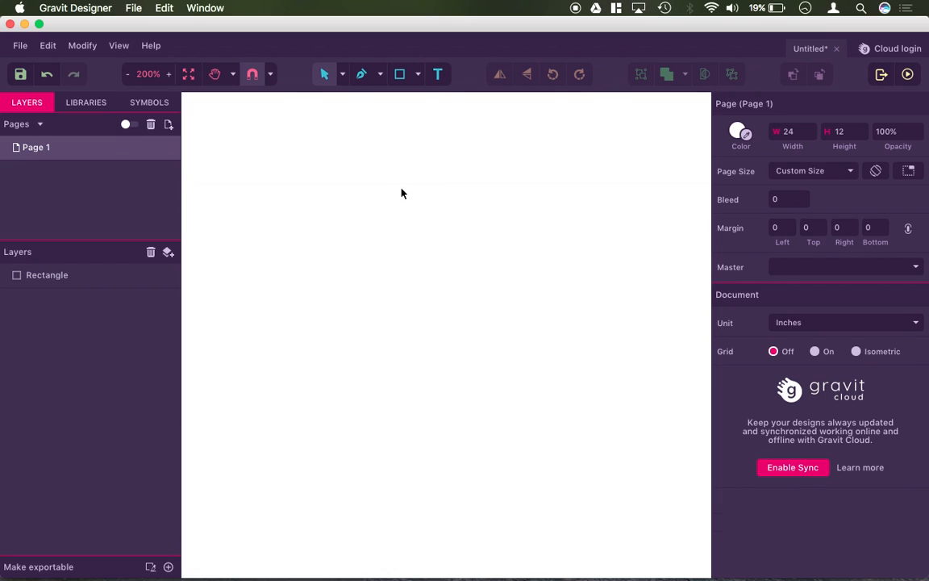
left_click(47, 274)
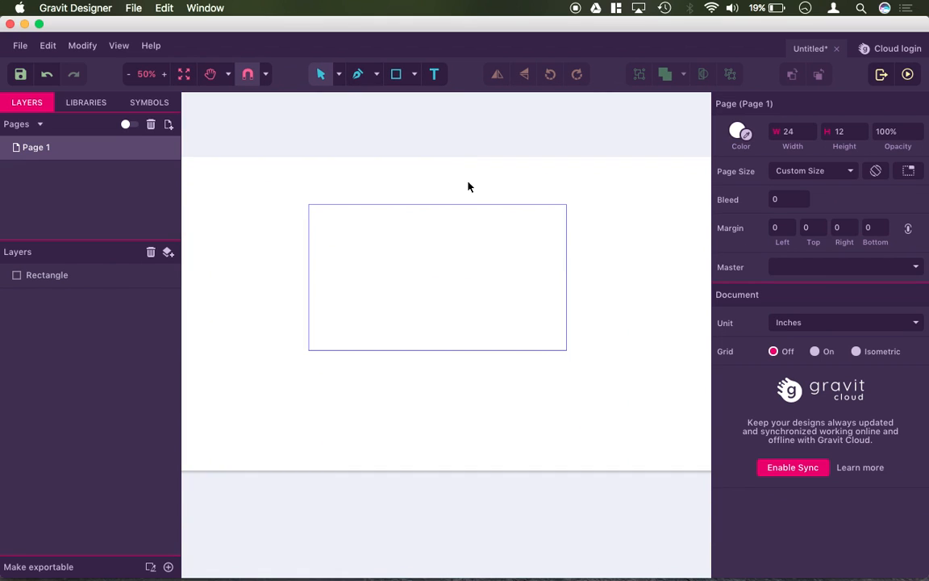
left_click(438, 278)
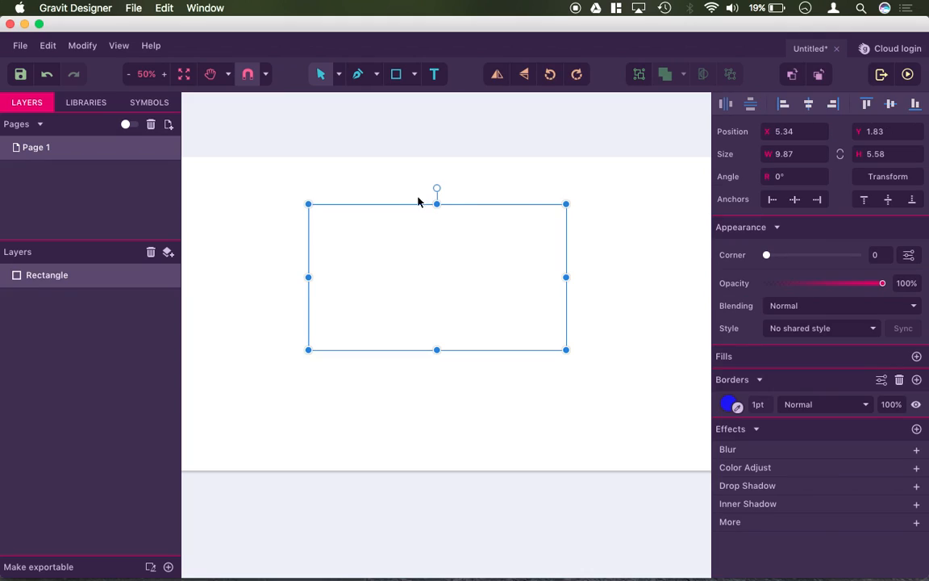
mouse_move(371, 192)
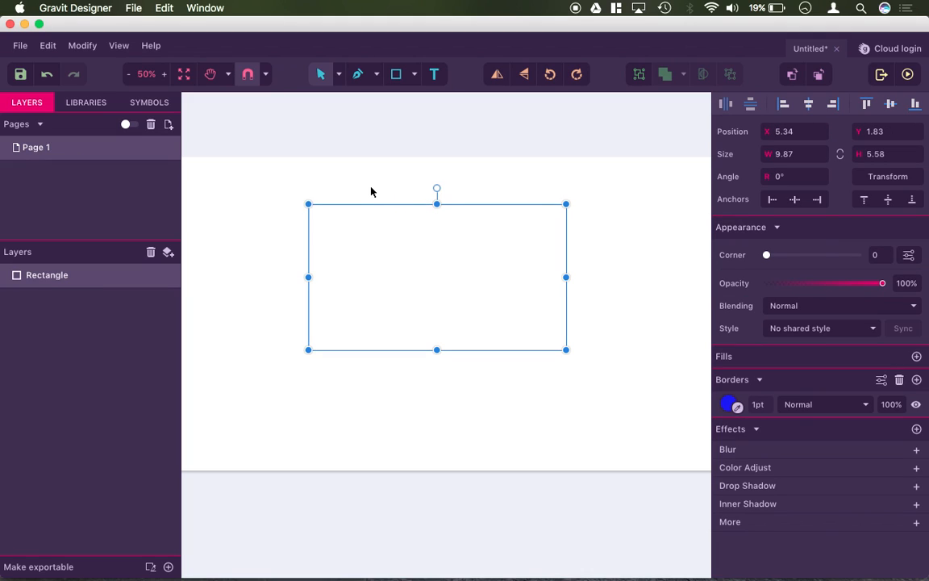
mouse_move(406, 106)
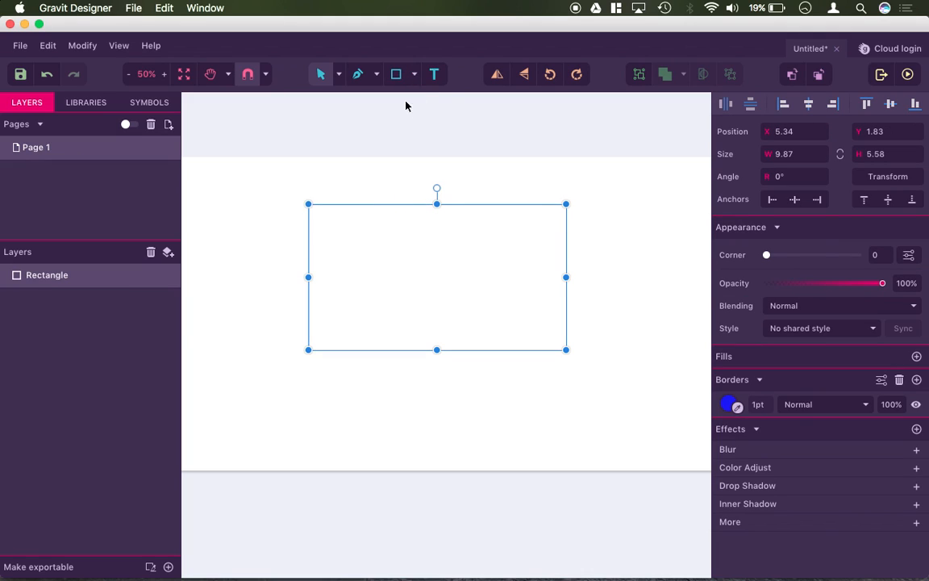
Round the rectangle's corners to about 98 and make its outline red
left_click_drag(766, 255, 794, 255)
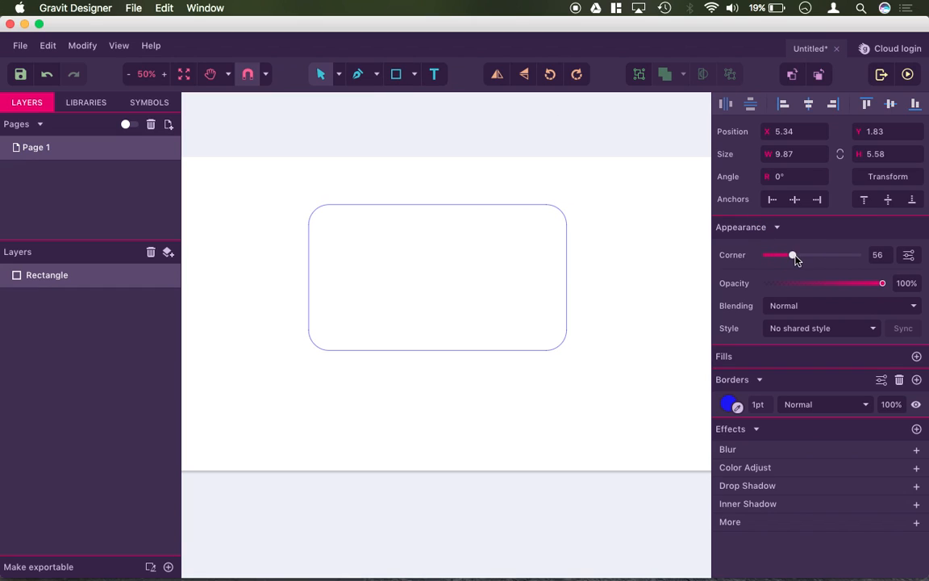
left_click(487, 194)
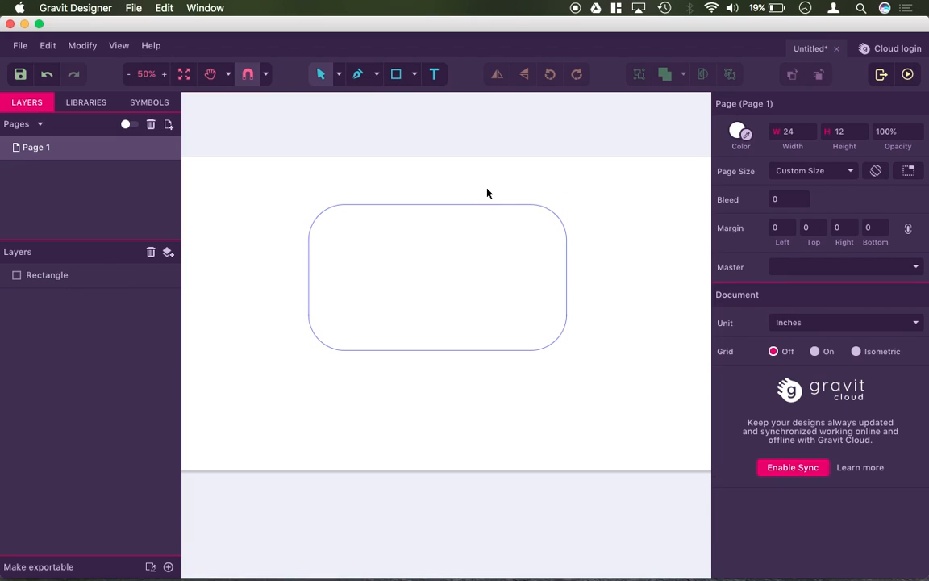
left_click(437, 277)
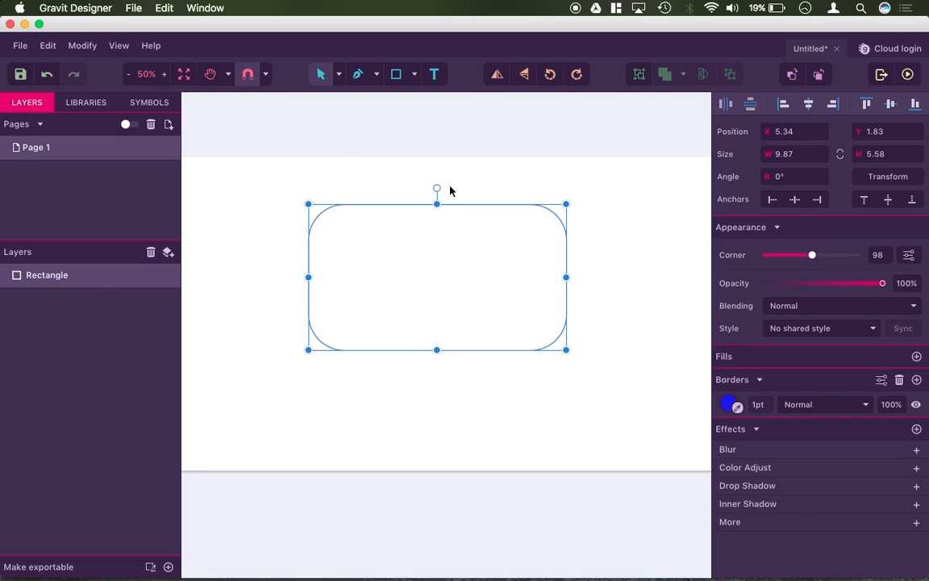
left_click(729, 403)
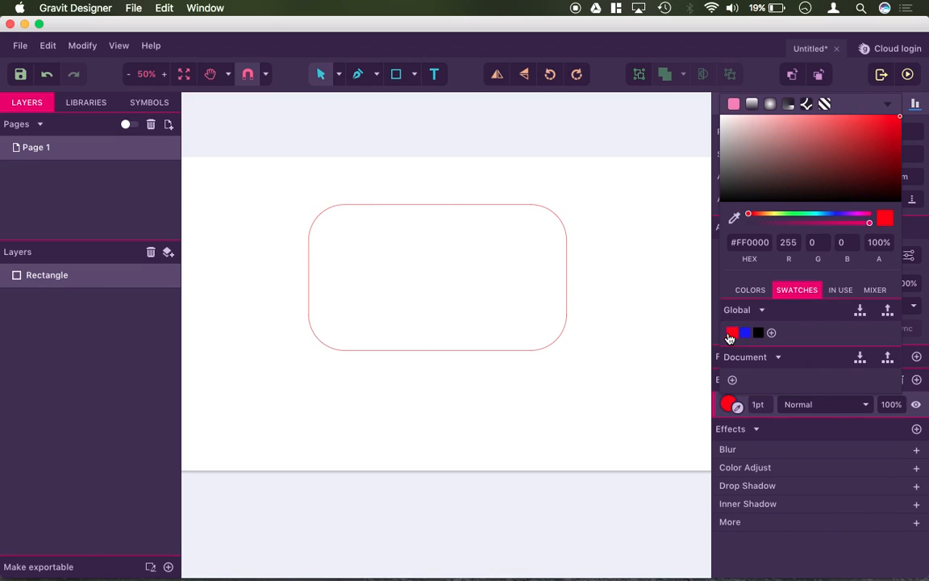
left_click(415, 74)
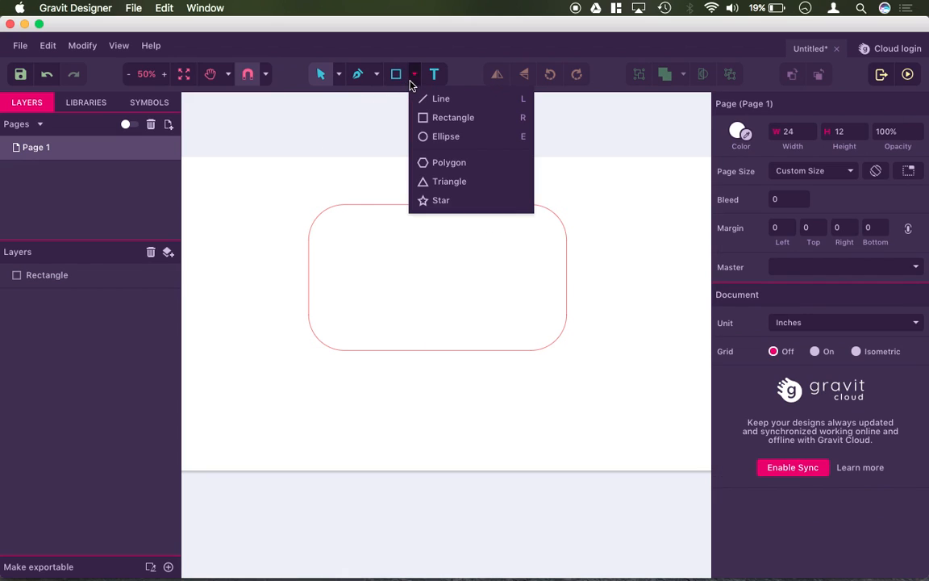
Add a small 0.25 inch ellipse inside the left end of the tag
left_click(446, 135)
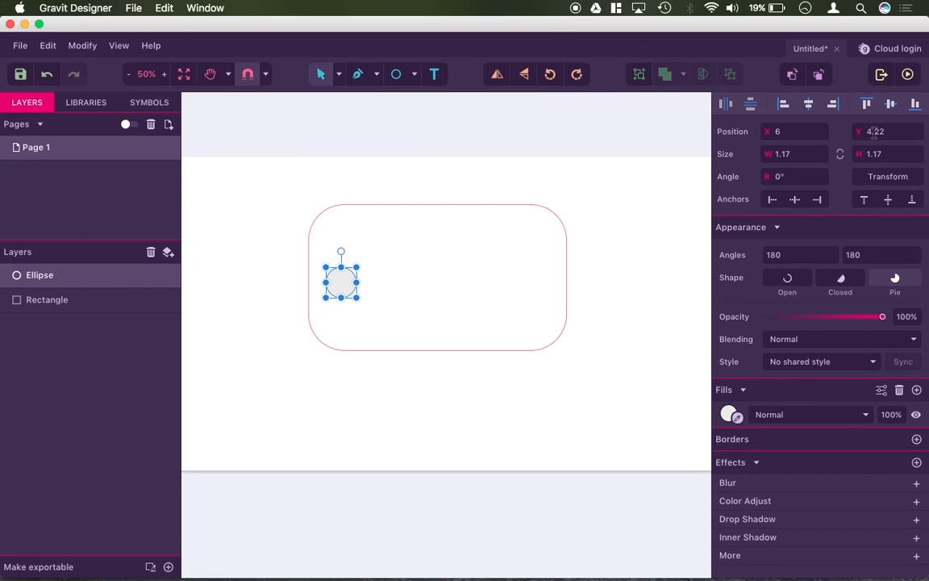
left_click(793, 132)
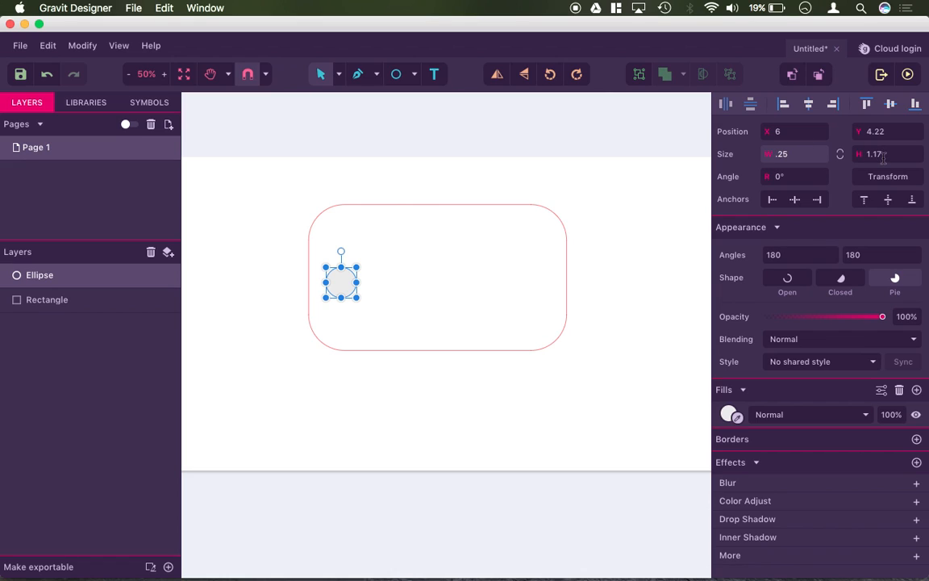
type(".25")
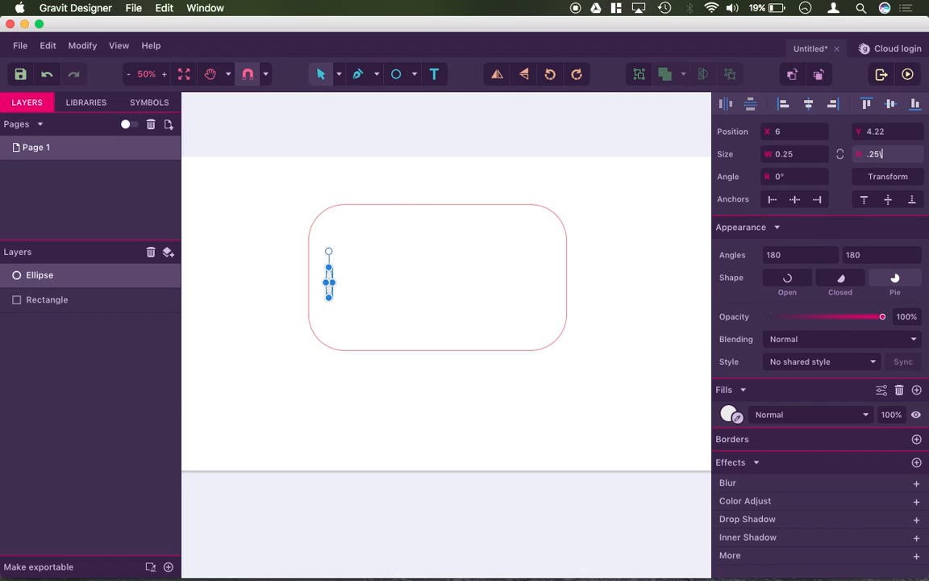
type("1.17")
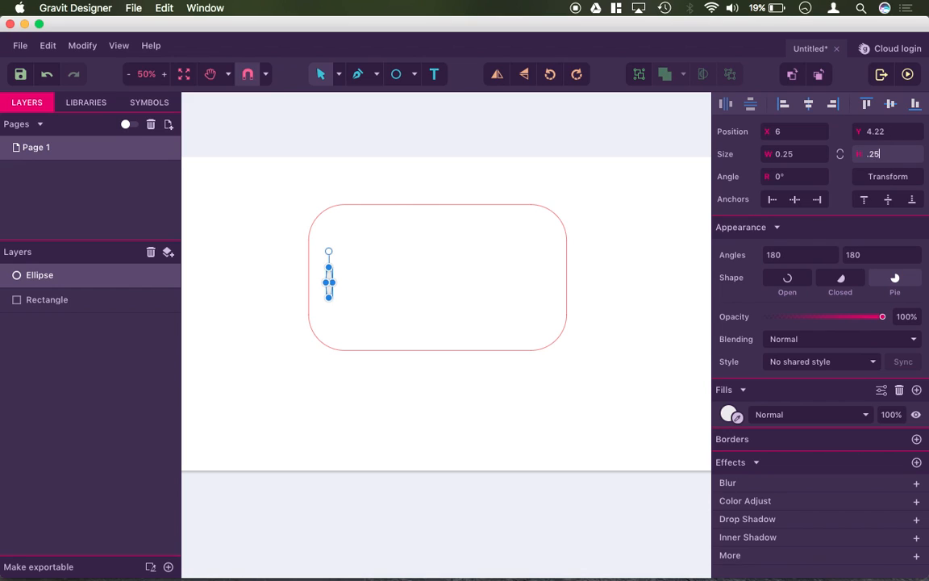
left_click(47, 298)
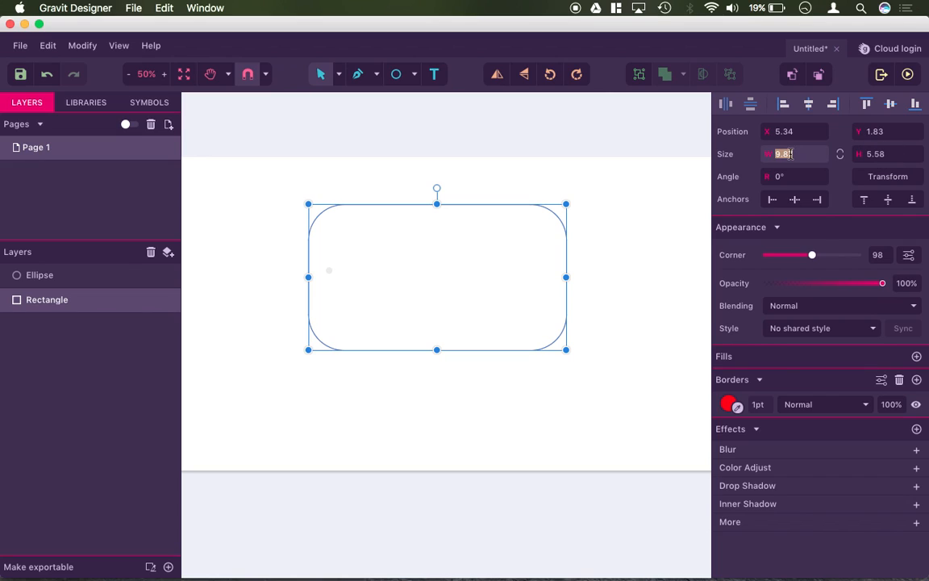
Resize the rounded rectangle to 3 by 1.5 inches
type("3")
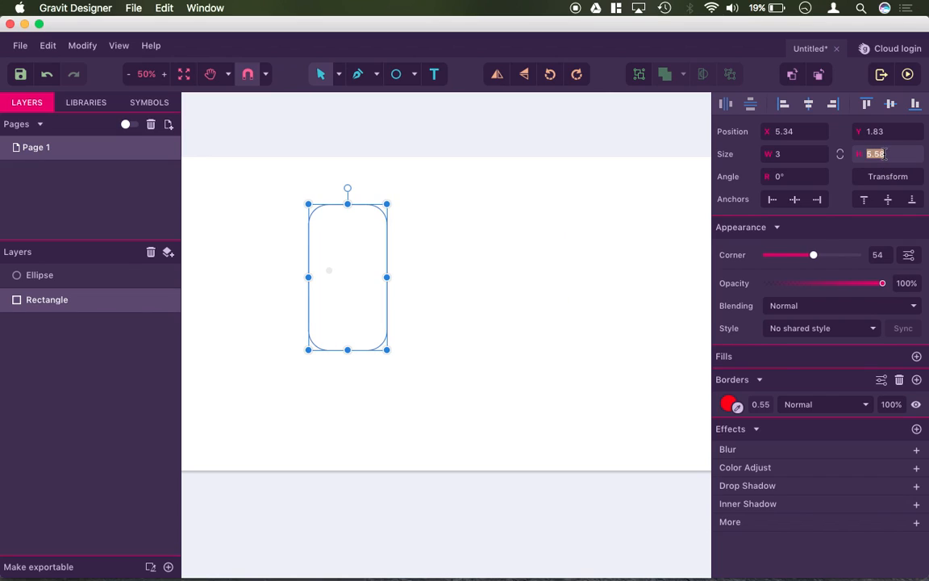
type("1")
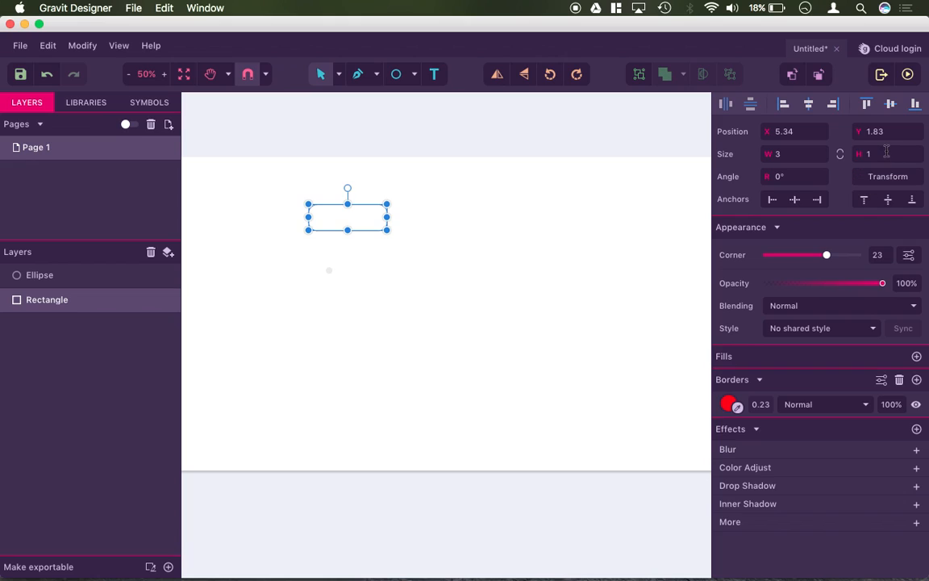
type("0.5")
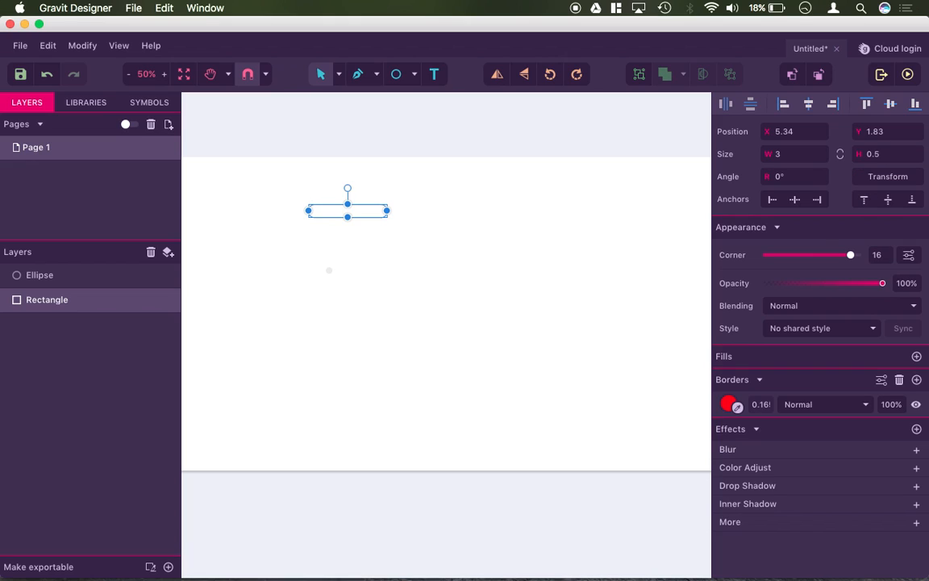
left_click(874, 155)
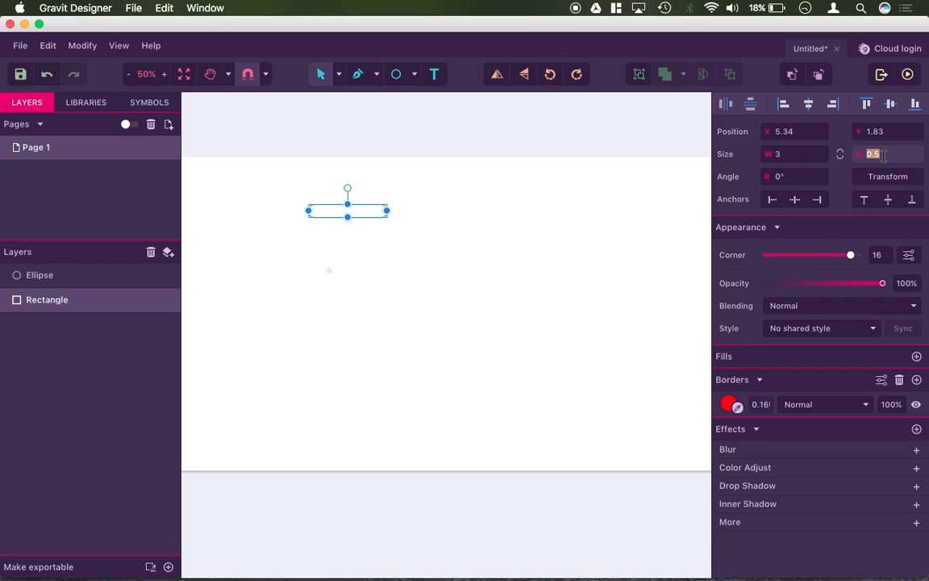
type("1.5")
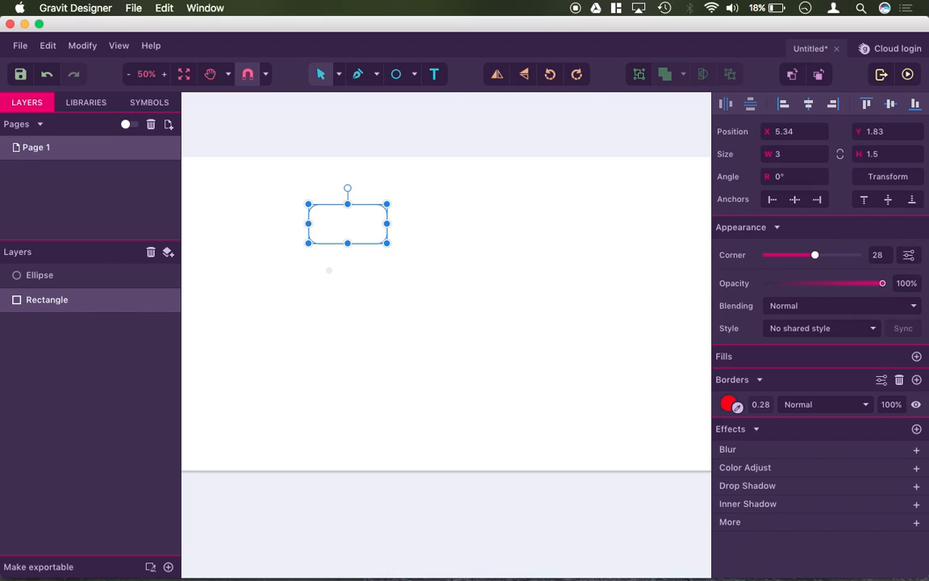
right_click(329, 271)
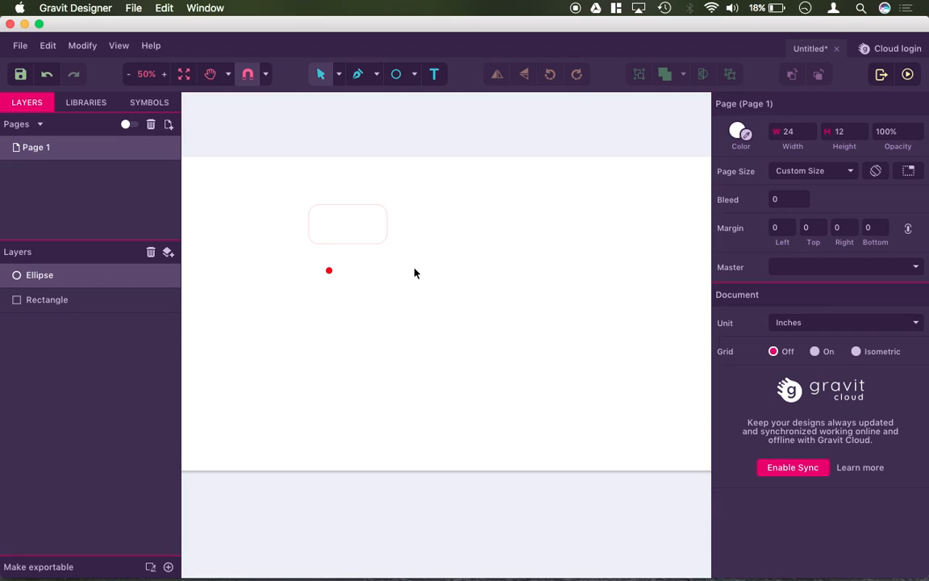
Give the small hole circle a coloured outline inside the tag
left_click(329, 271)
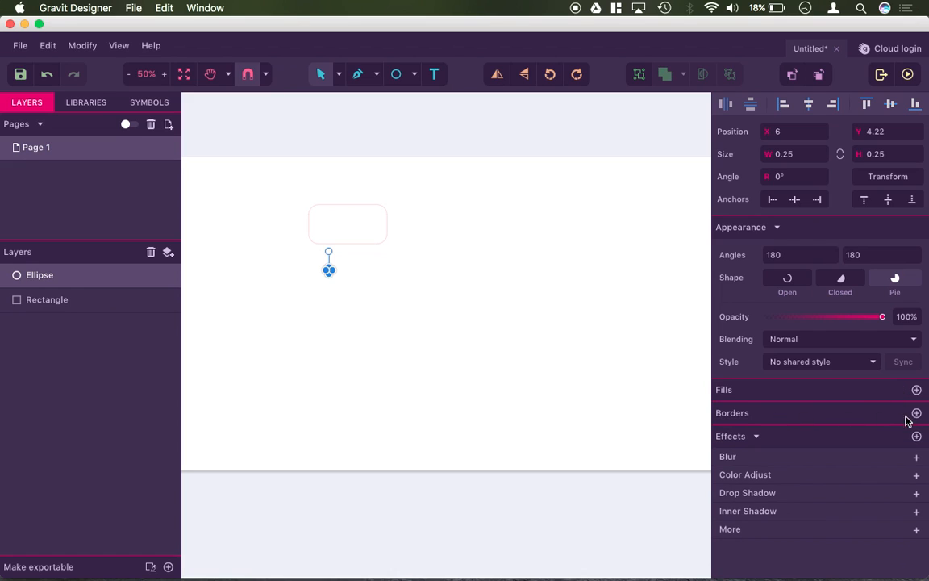
left_click(916, 413)
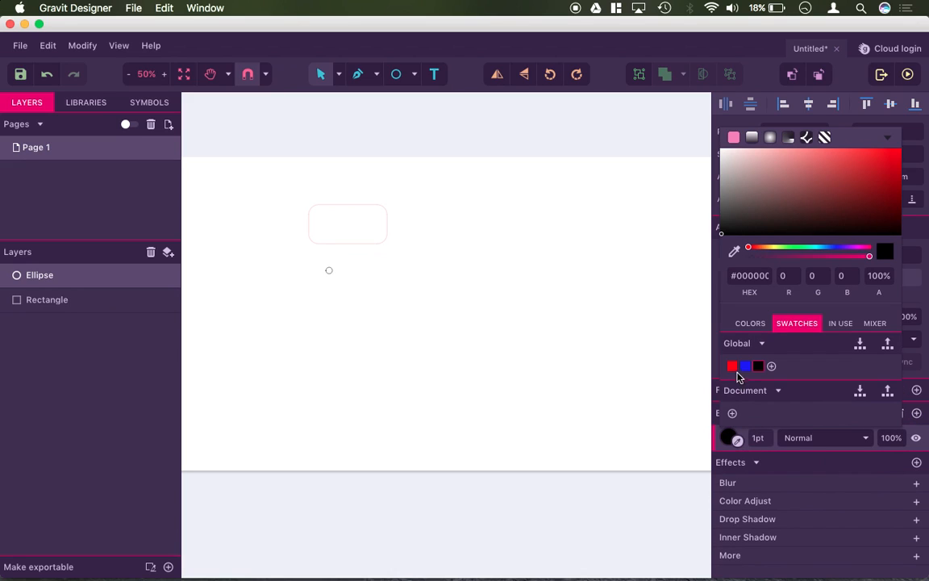
left_click(397, 306)
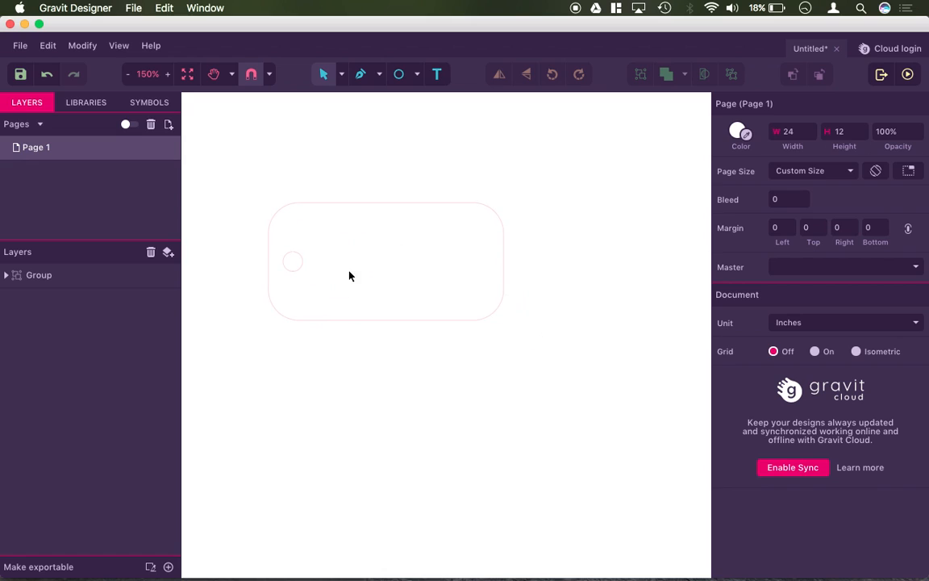
Add black 'JTE' text inside the tag and enlarge it to 50pt
left_click(168, 74)
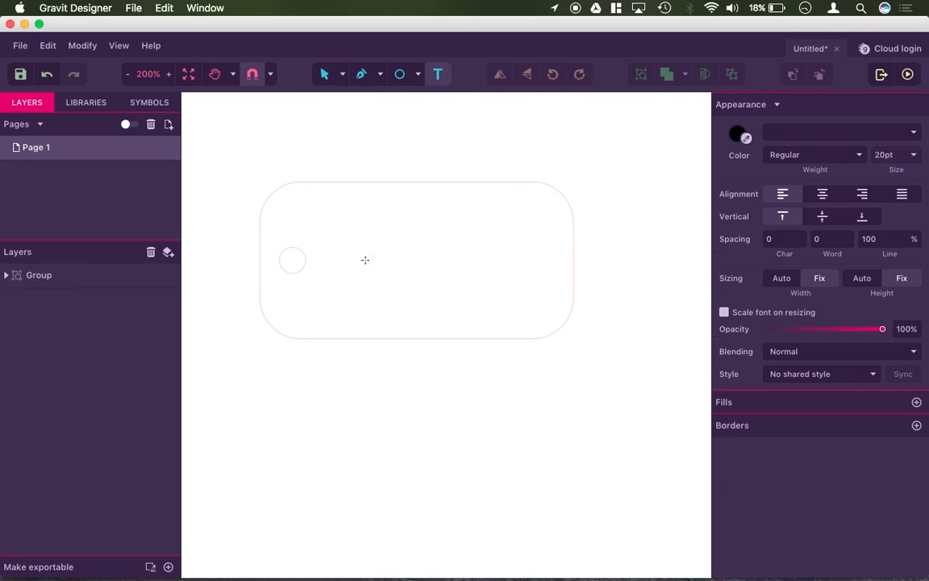
type("JY")
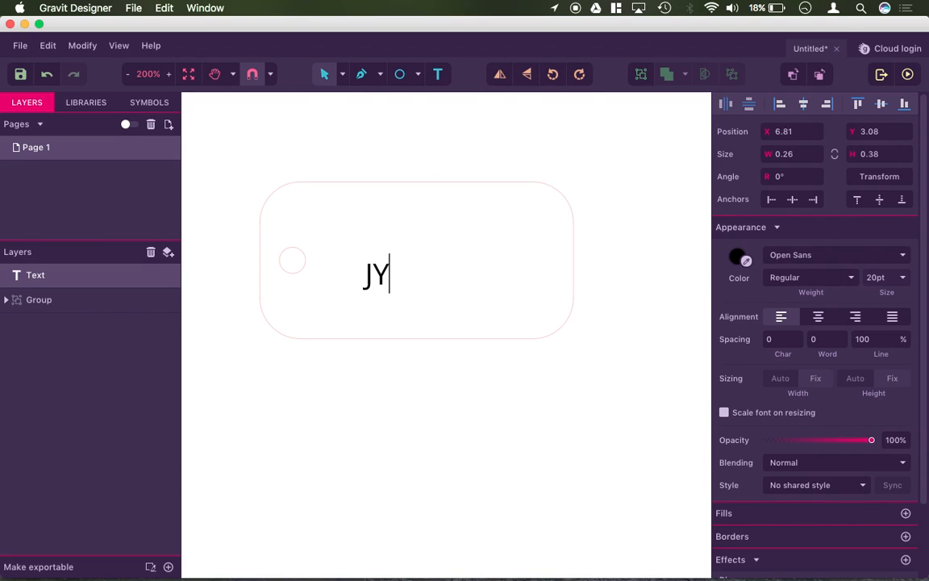
type("TE")
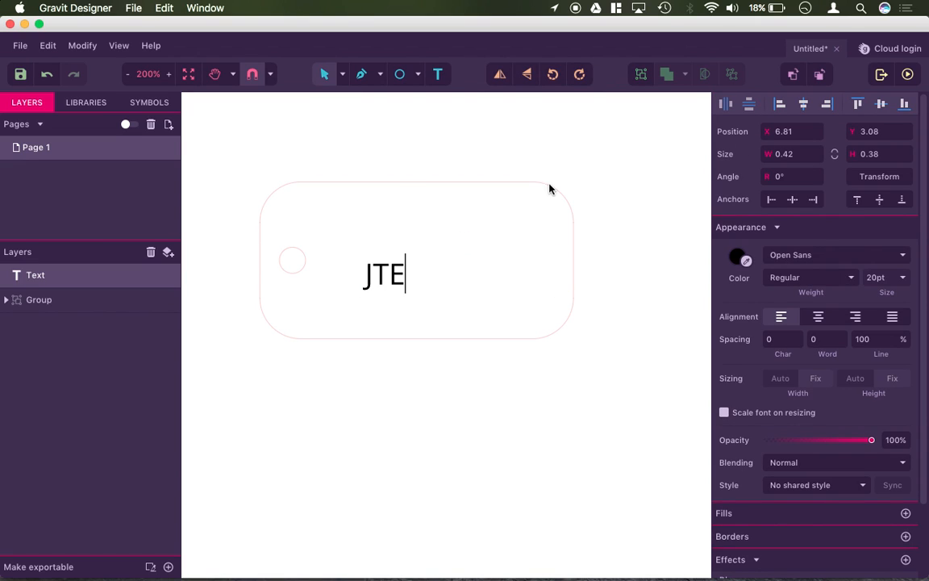
left_click(737, 255)
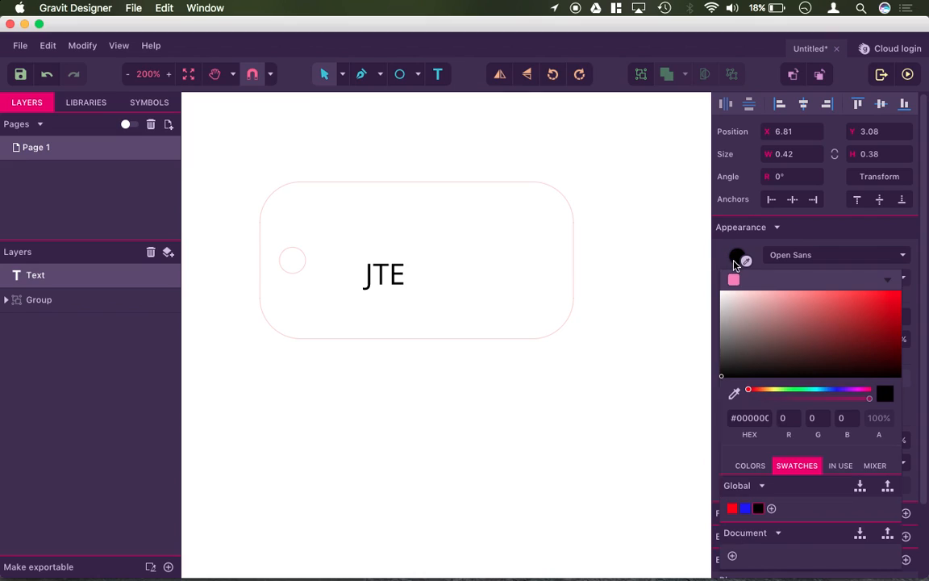
mouse_move(420, 247)
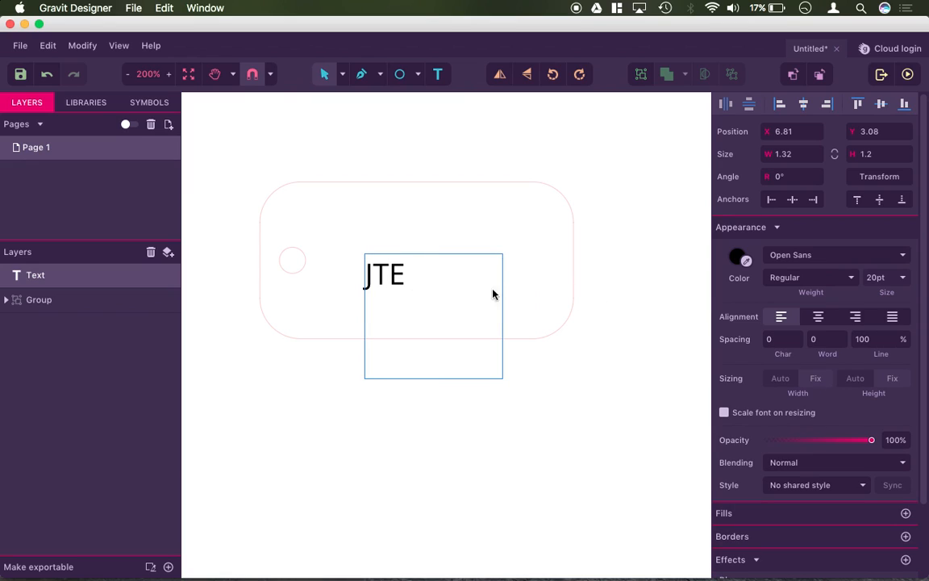
left_click(903, 277)
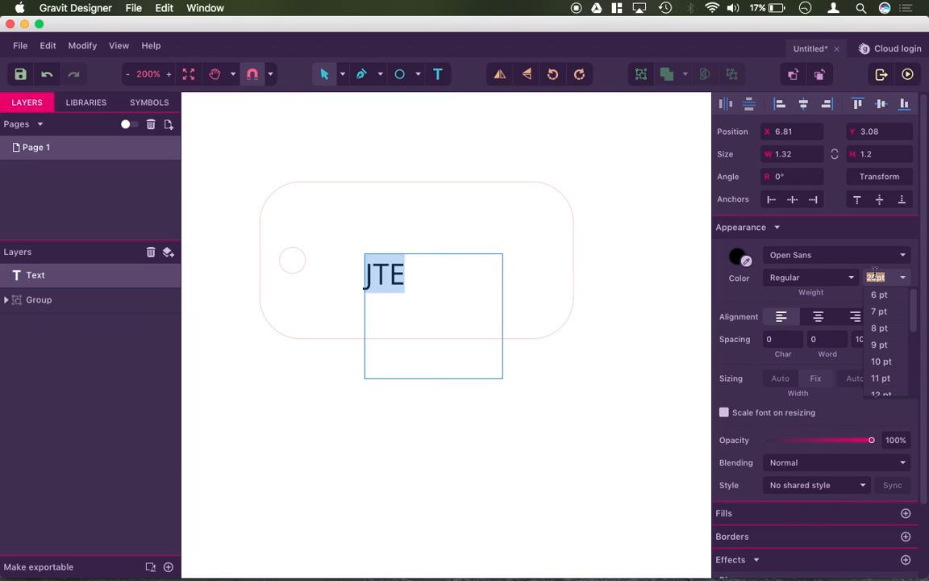
type("30pt")
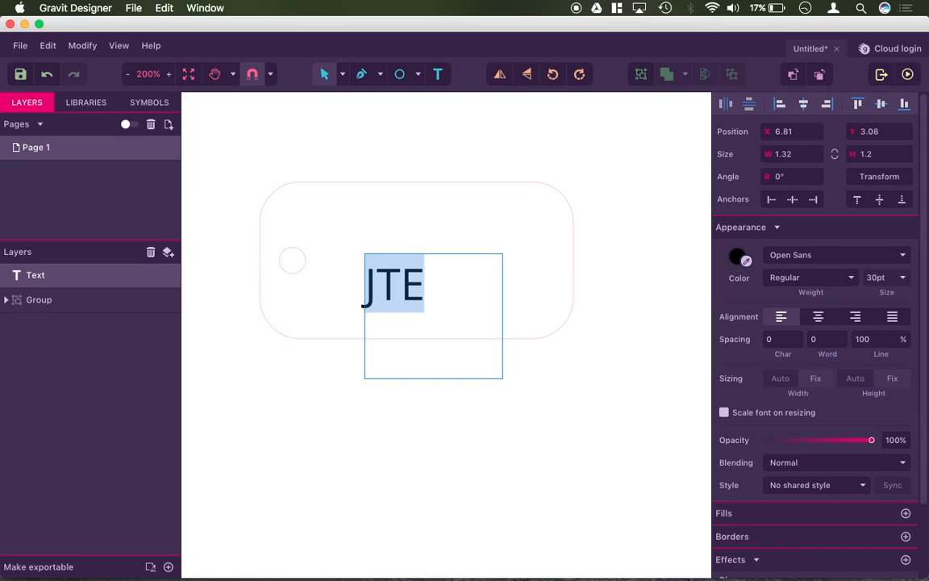
left_click(885, 278)
type("50")
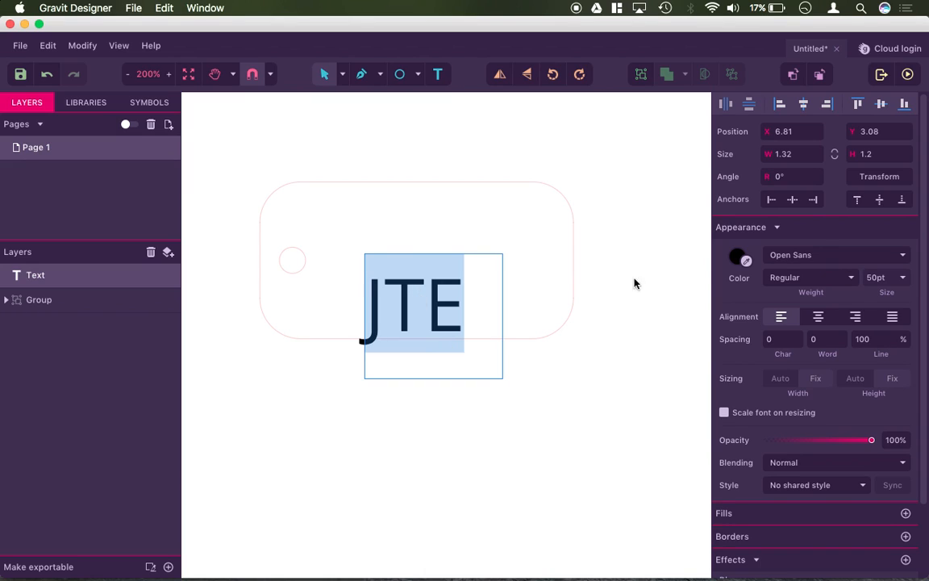
Set JTE in Permanent Marker and convert the text to paths
left_click(835, 255)
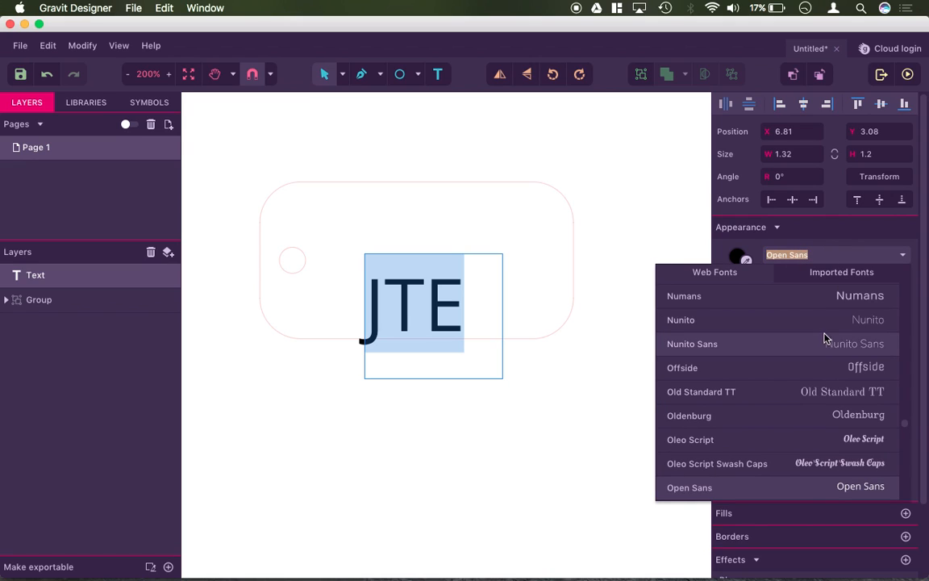
scroll("down", 3)
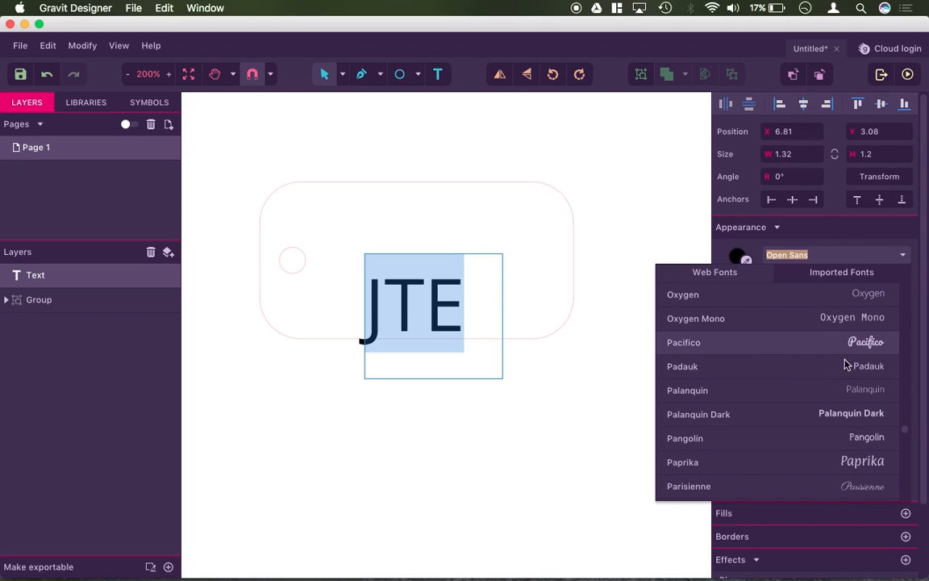
scroll("down", 3)
type("Permanent Marker")
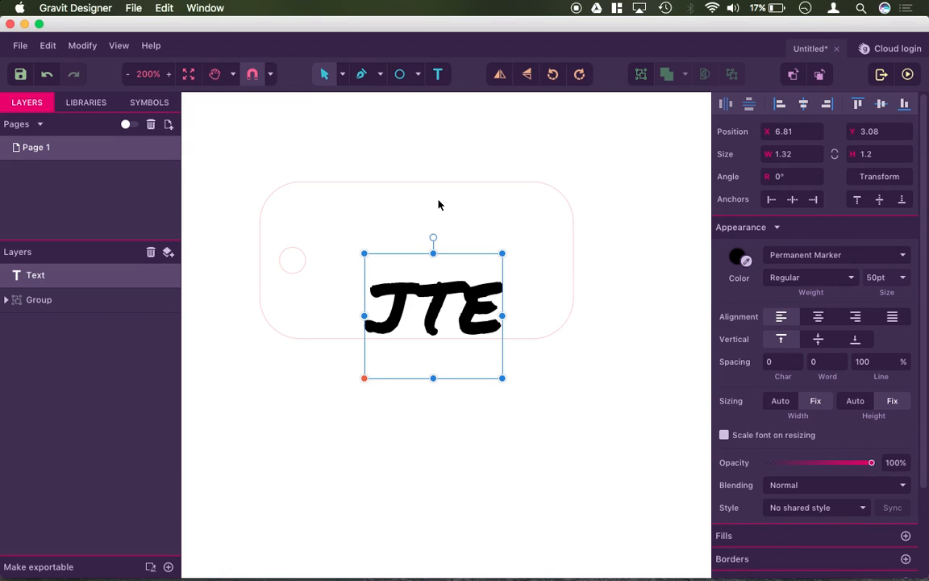
left_click(82, 45)
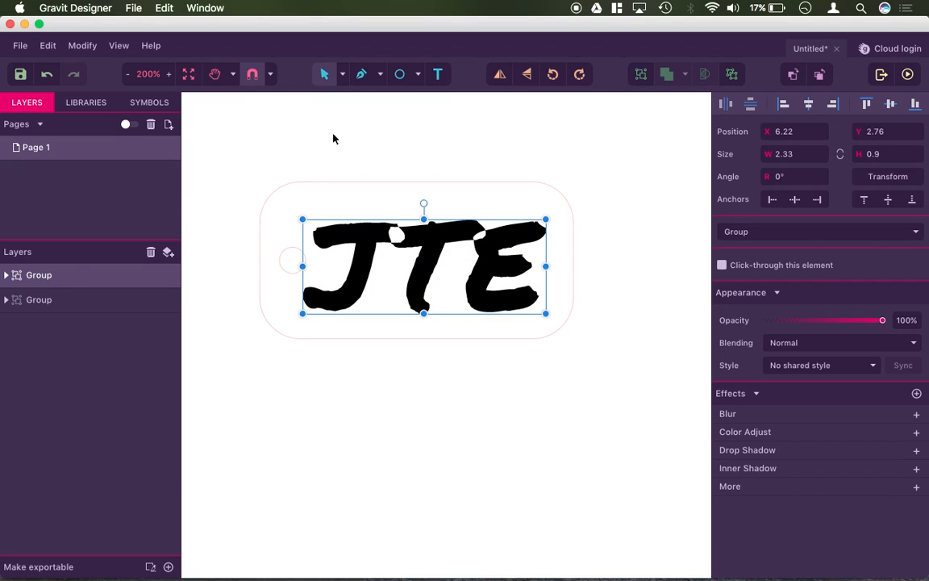
Merge the JTE letters into one compound shape and add a black 1pt outline
left_click(82, 45)
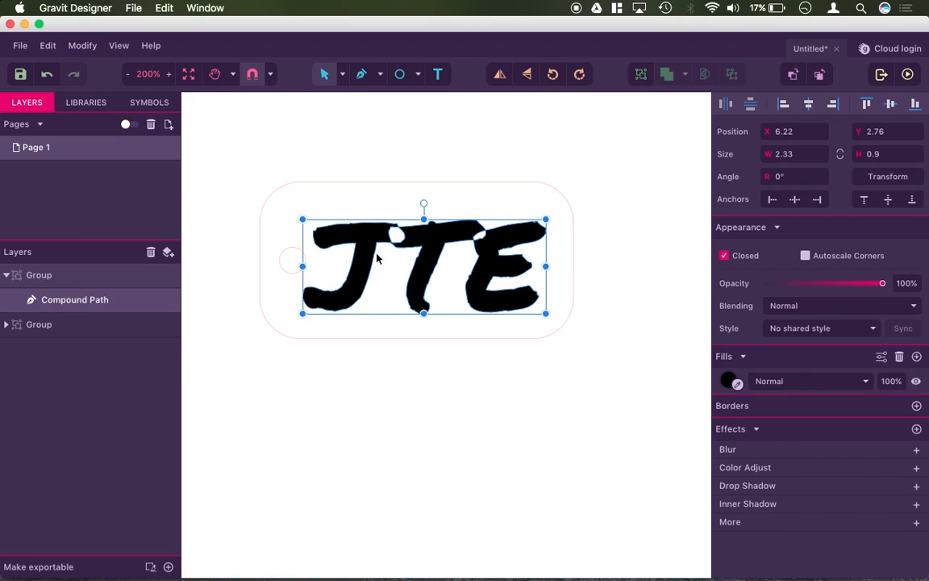
left_click(82, 45)
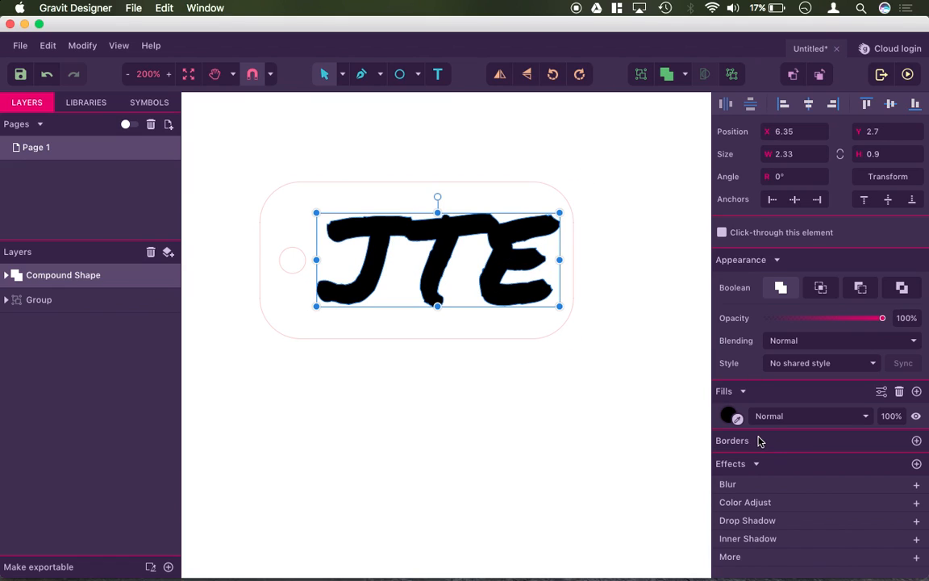
left_click(916, 440)
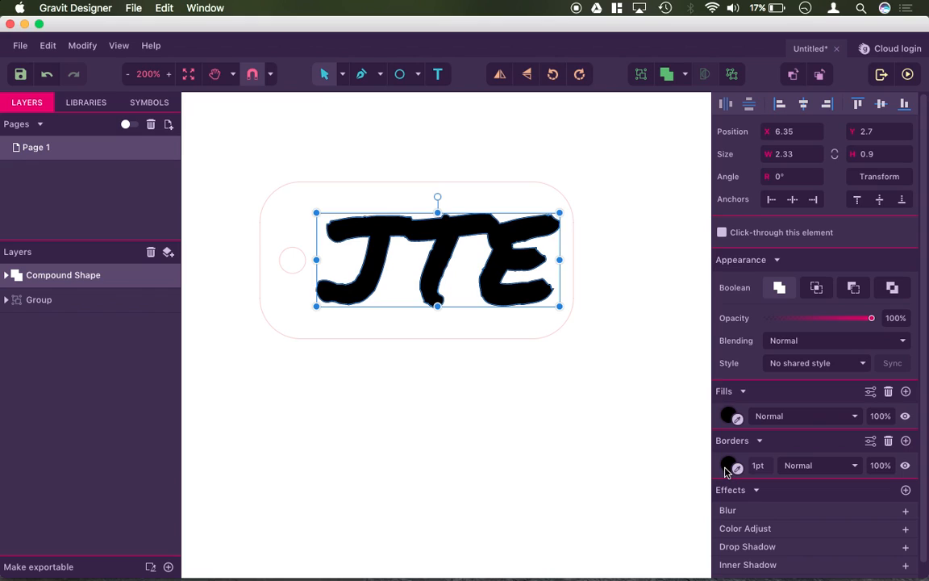
left_click(729, 465)
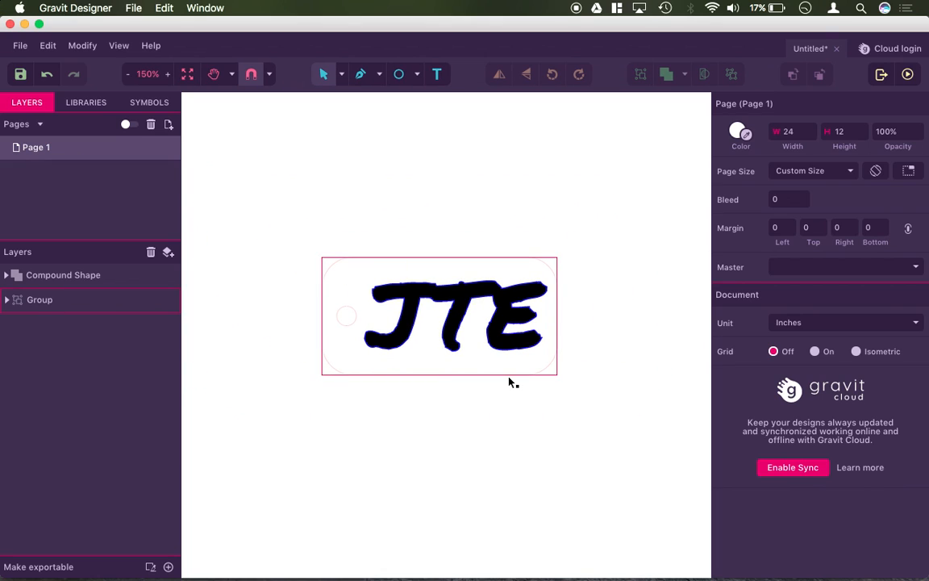
left_click(391, 174)
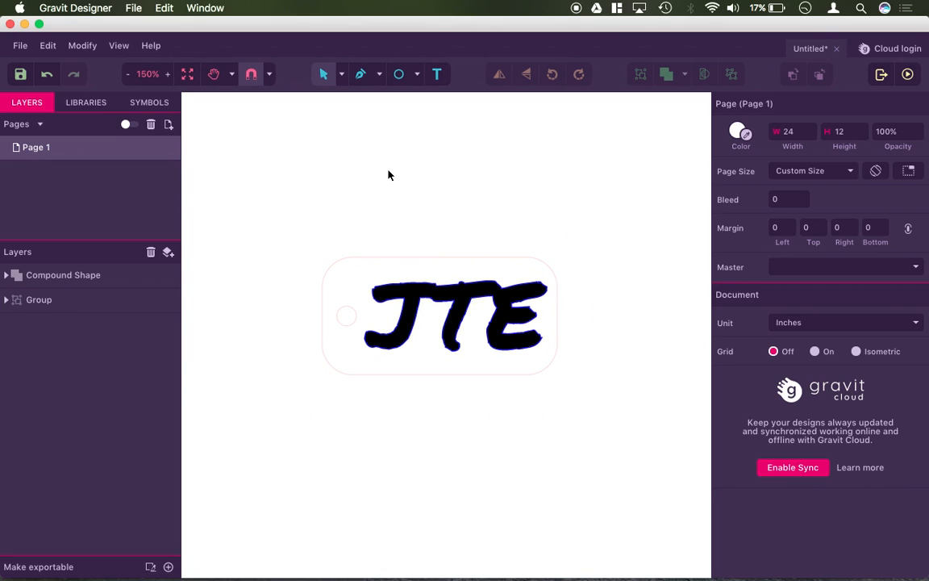